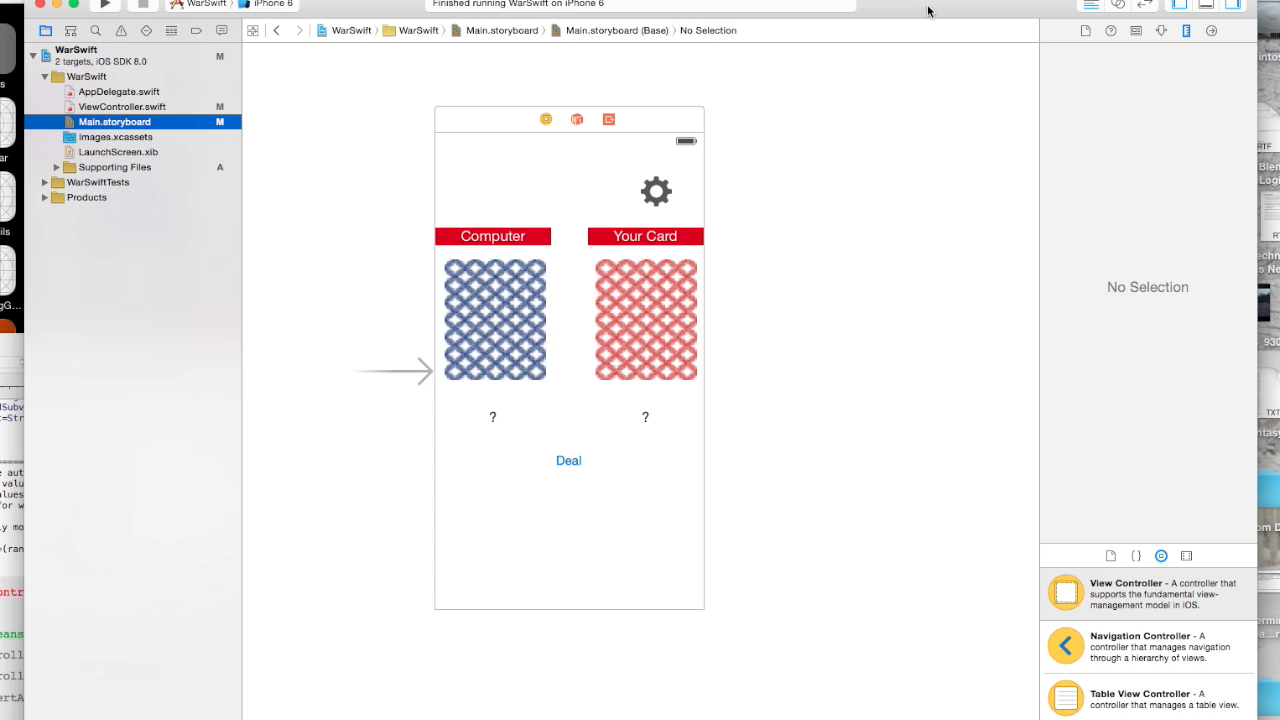
mouse_move(517, 359)
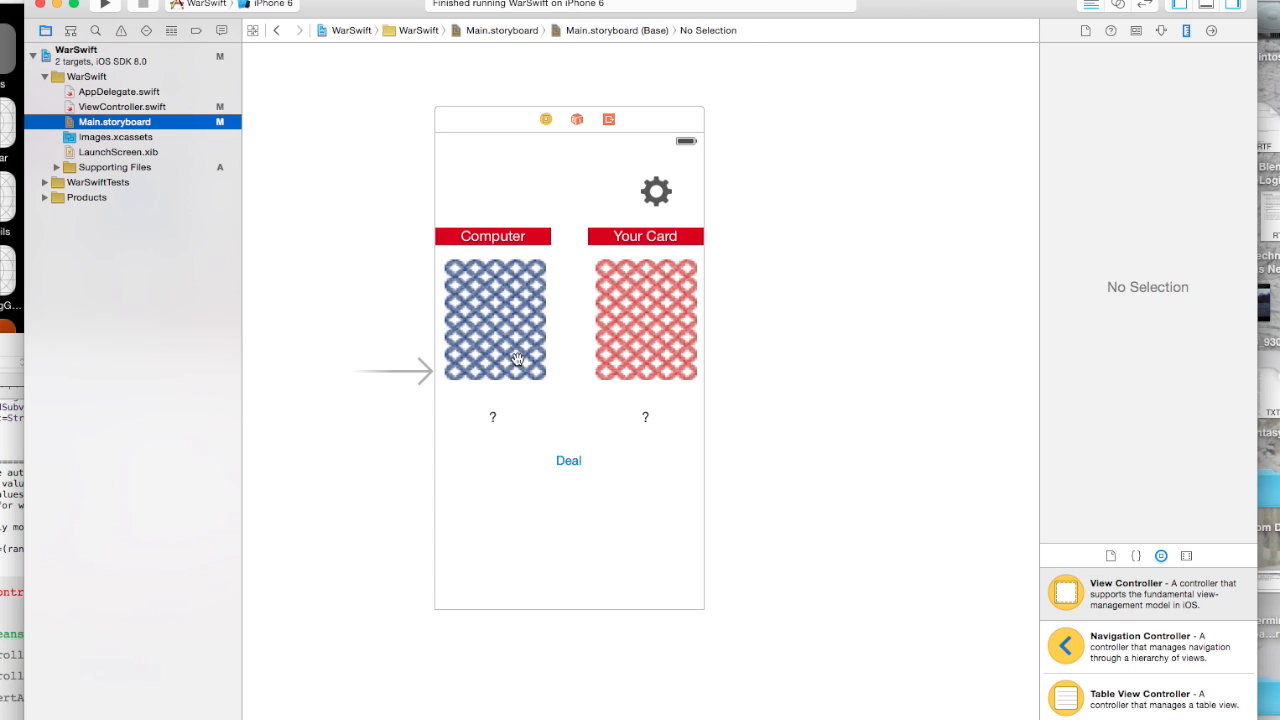
mouse_move(494, 346)
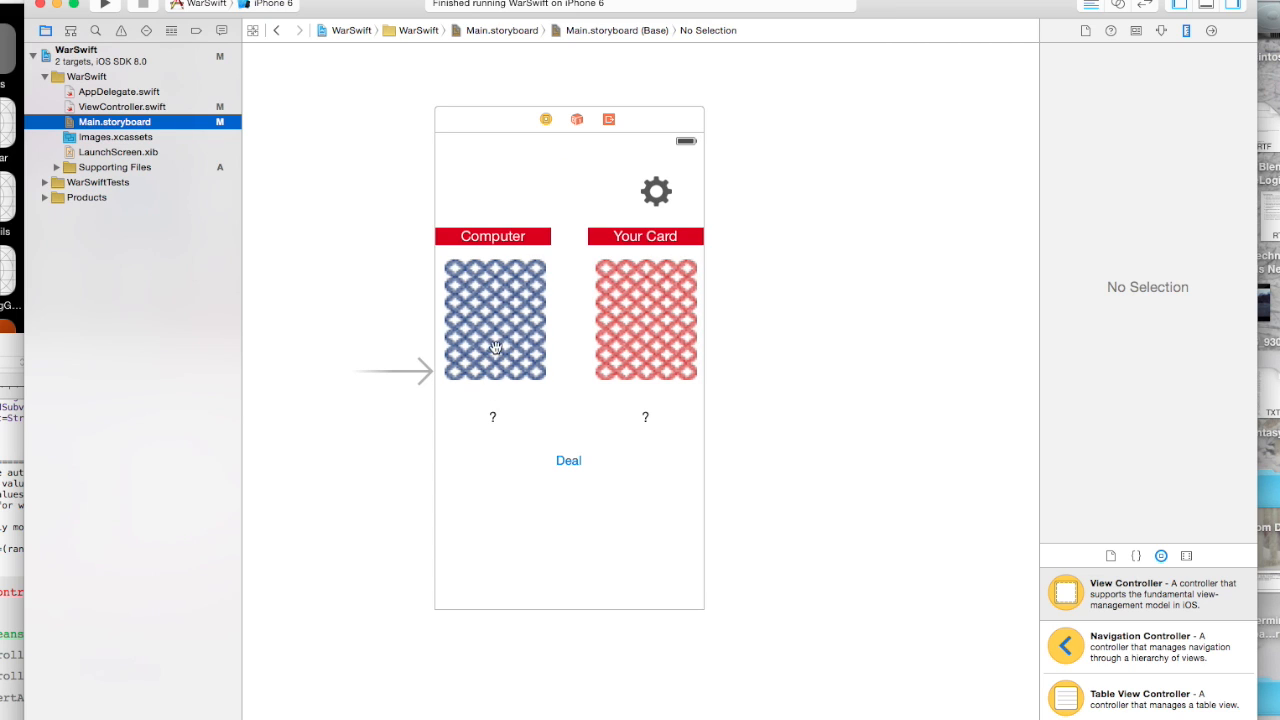
mouse_move(631, 422)
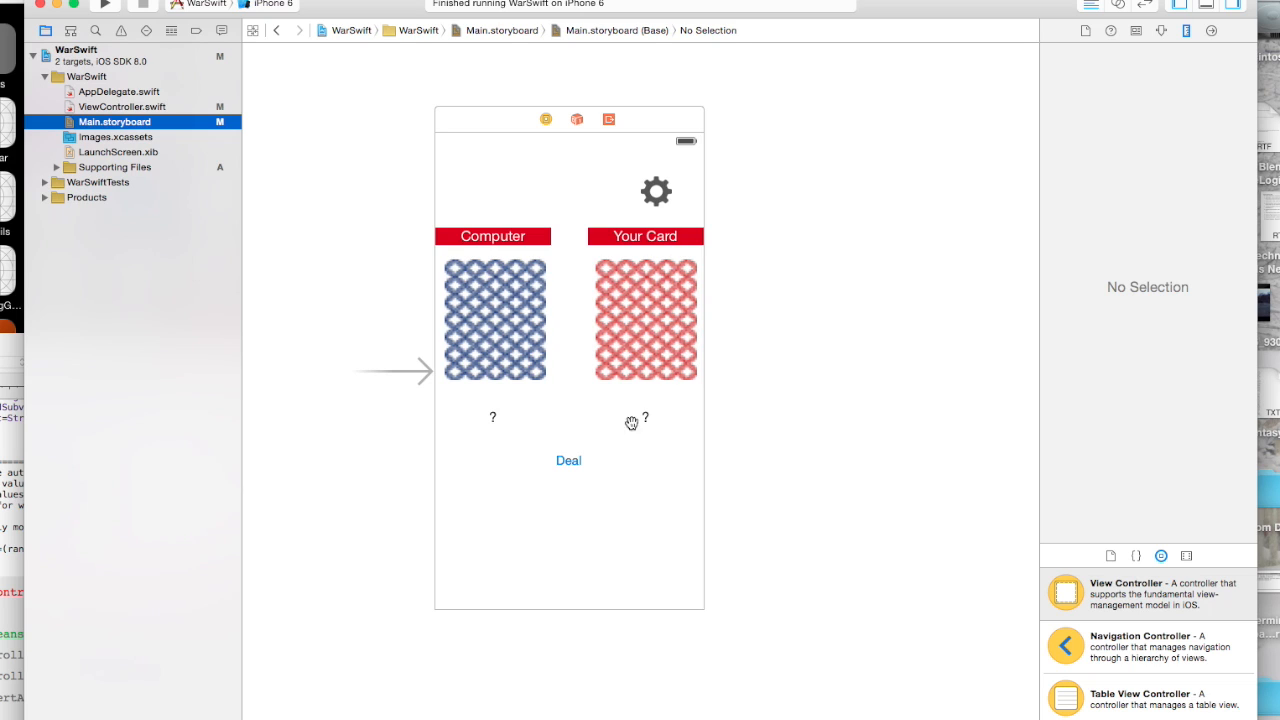
mouse_move(658, 432)
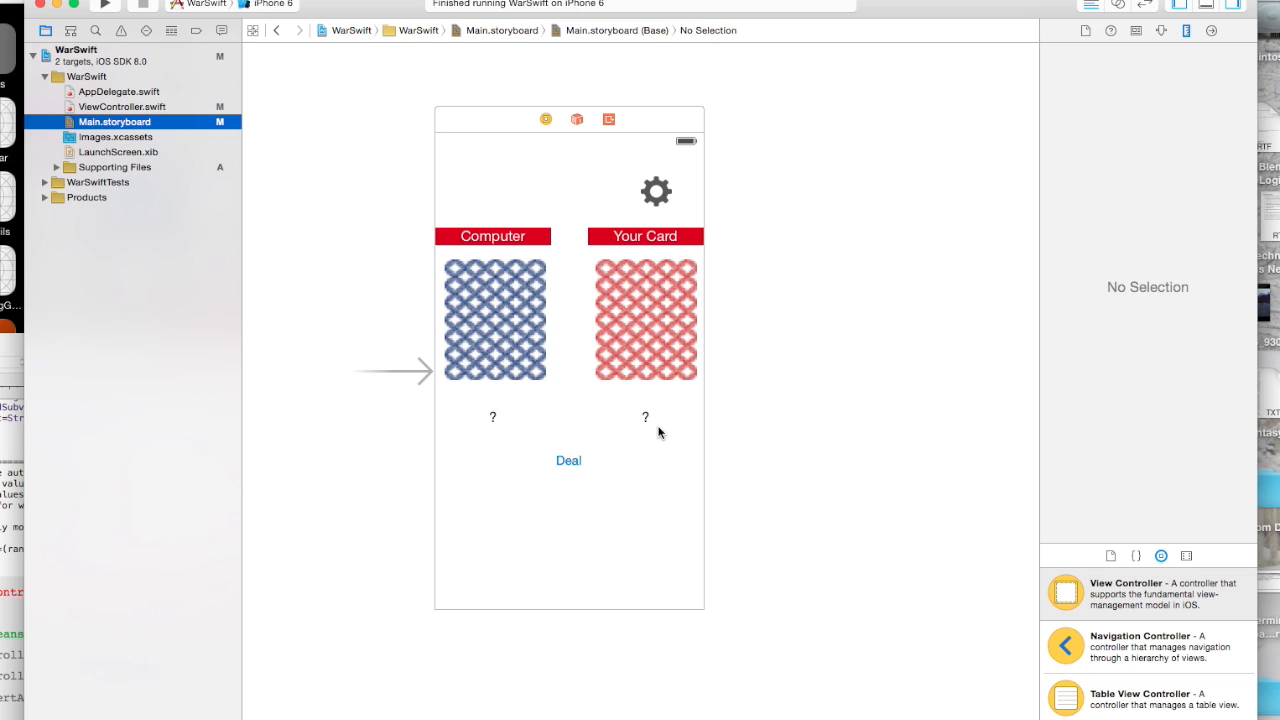
mouse_move(631, 447)
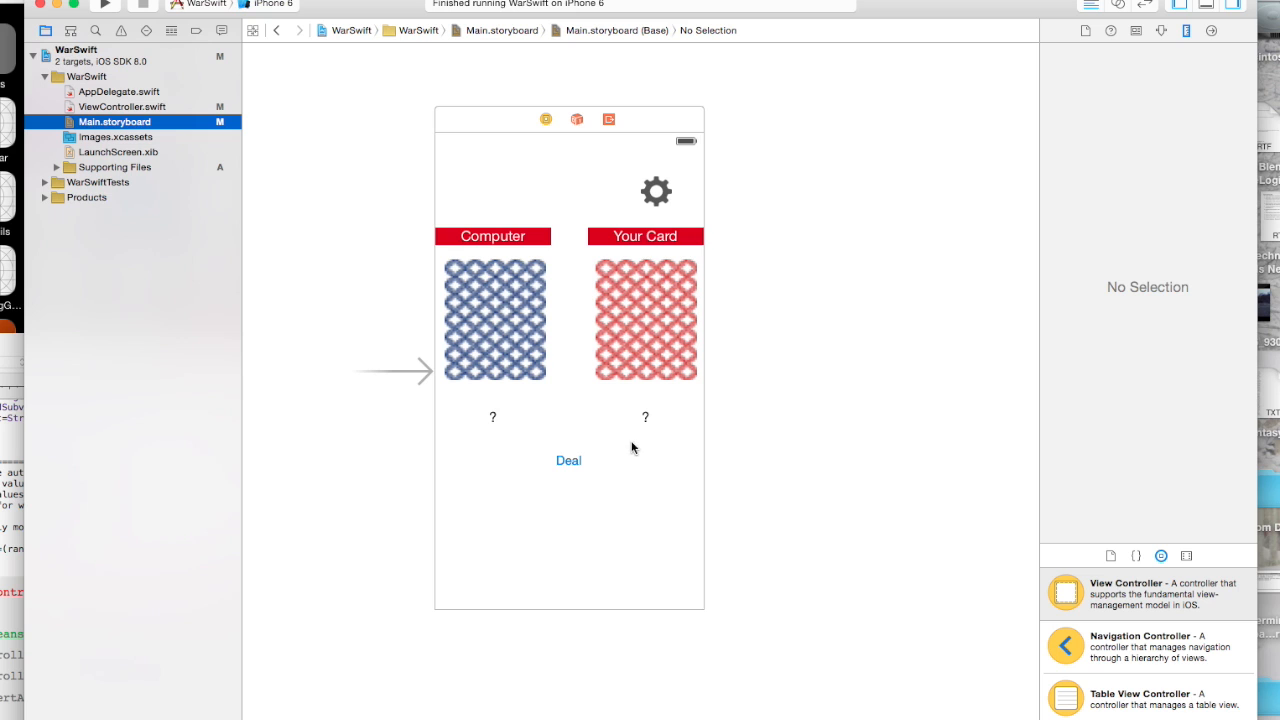
mouse_move(180, 157)
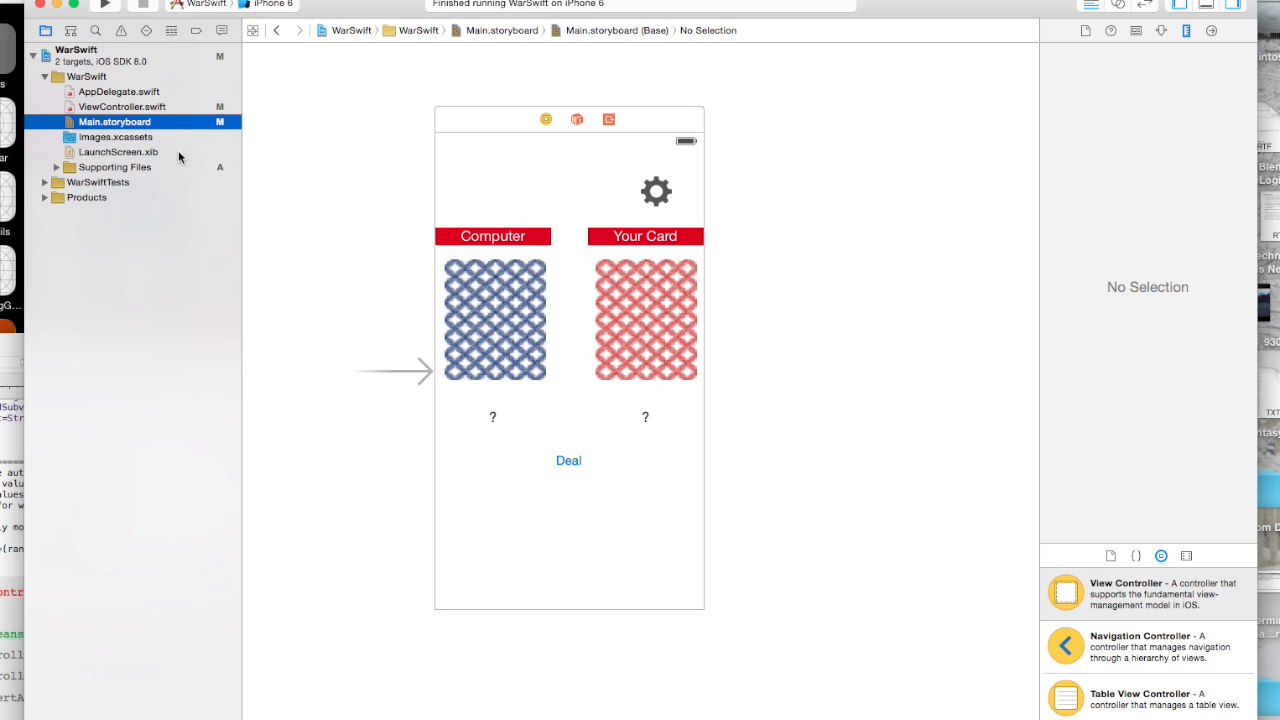
Step: In ViewController.swift, make the second block use randCard2 and card2, updating yourCard and yourValue
click(122, 106)
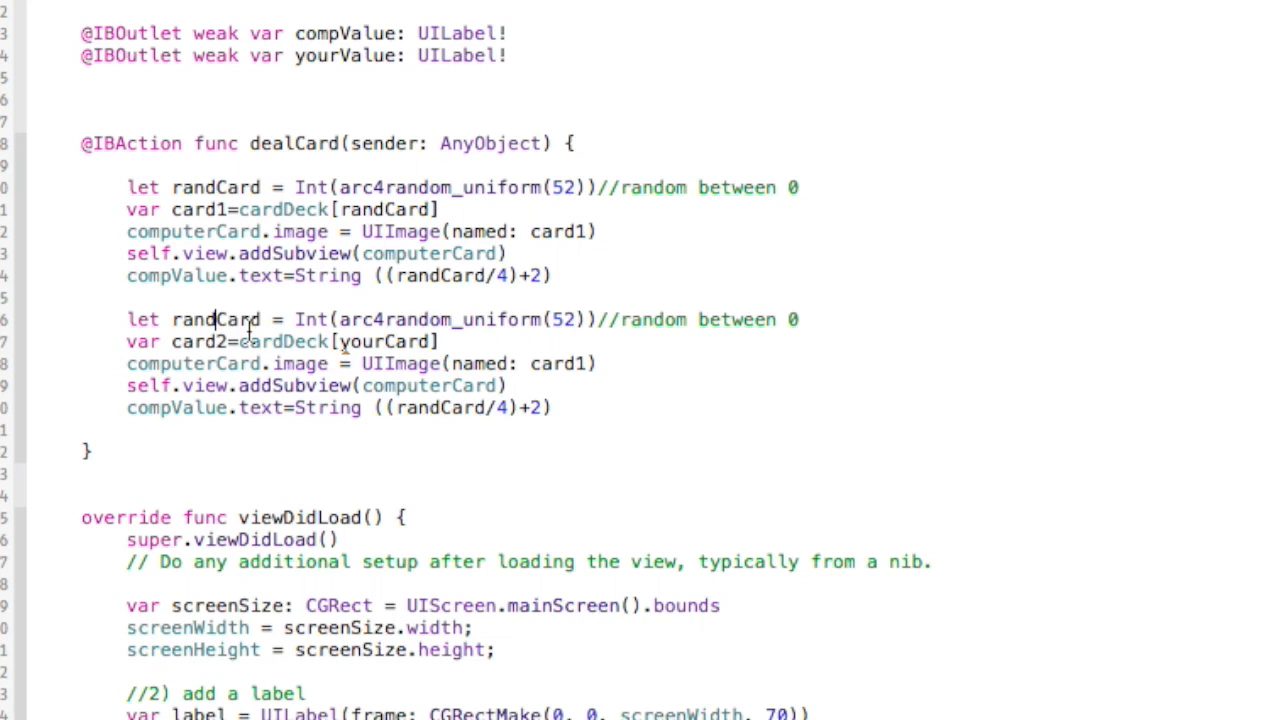
text(1)
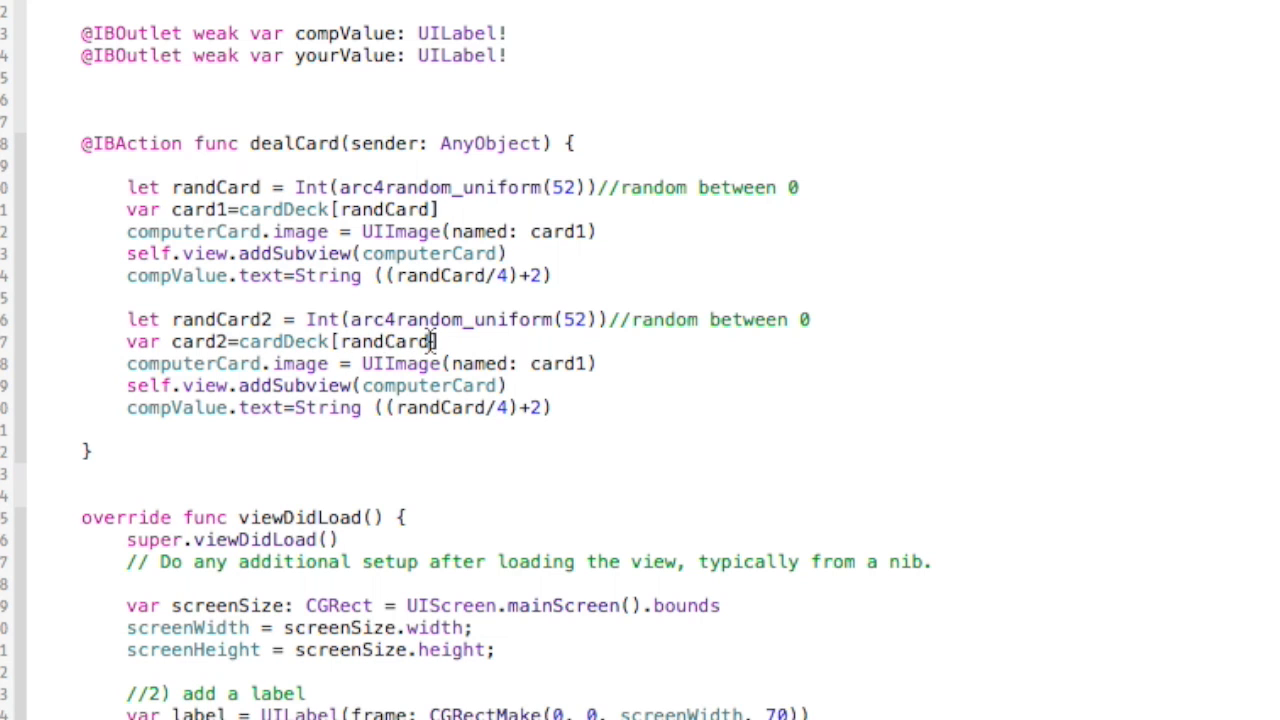
text(2)
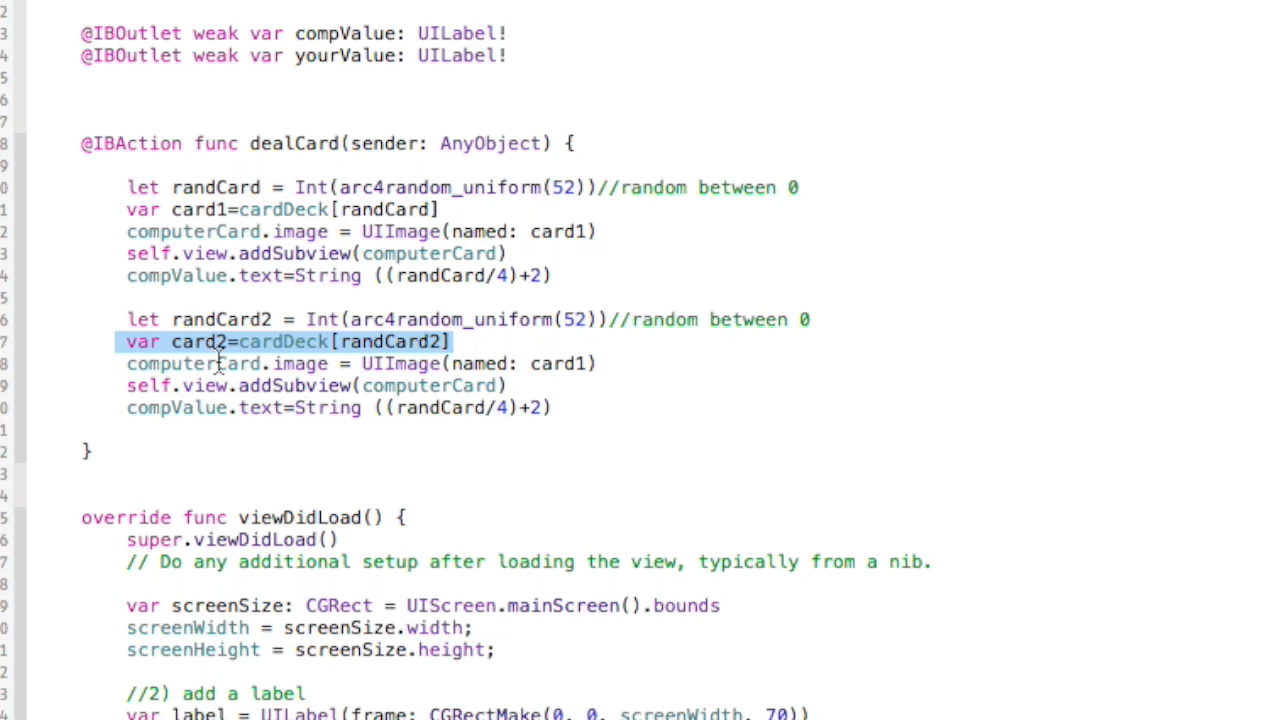
double_click(168, 363)
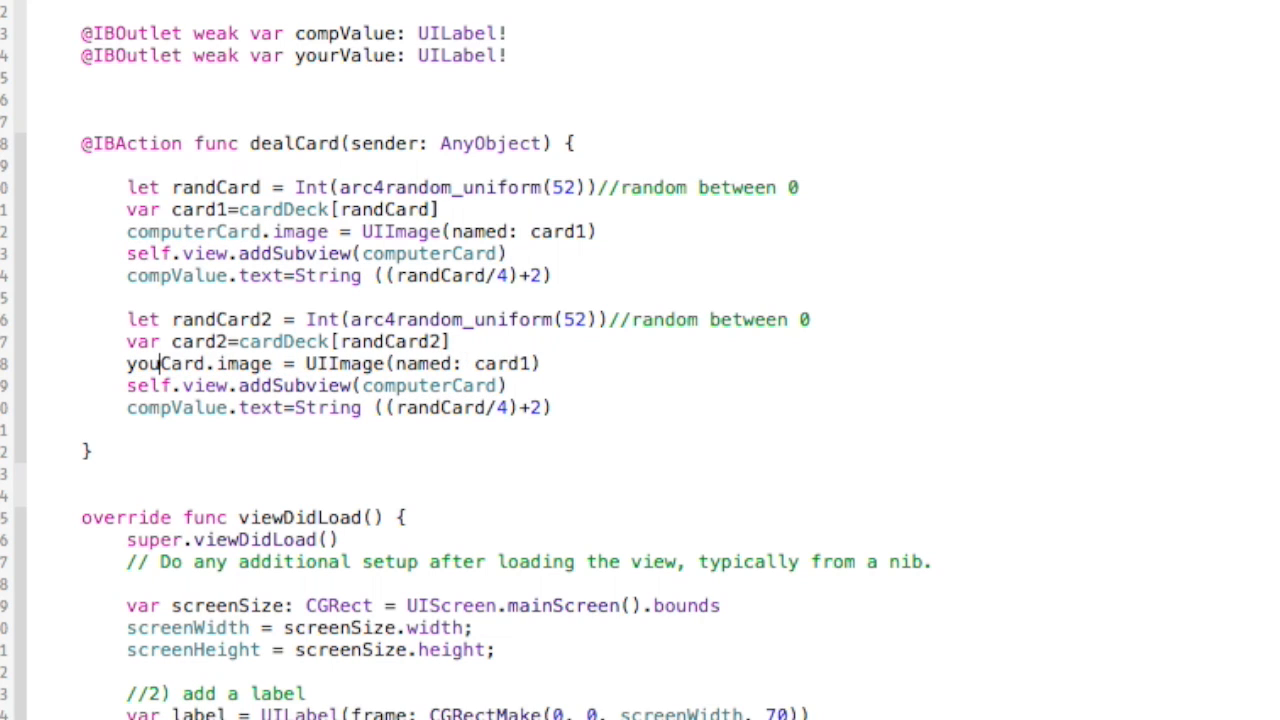
text(r)
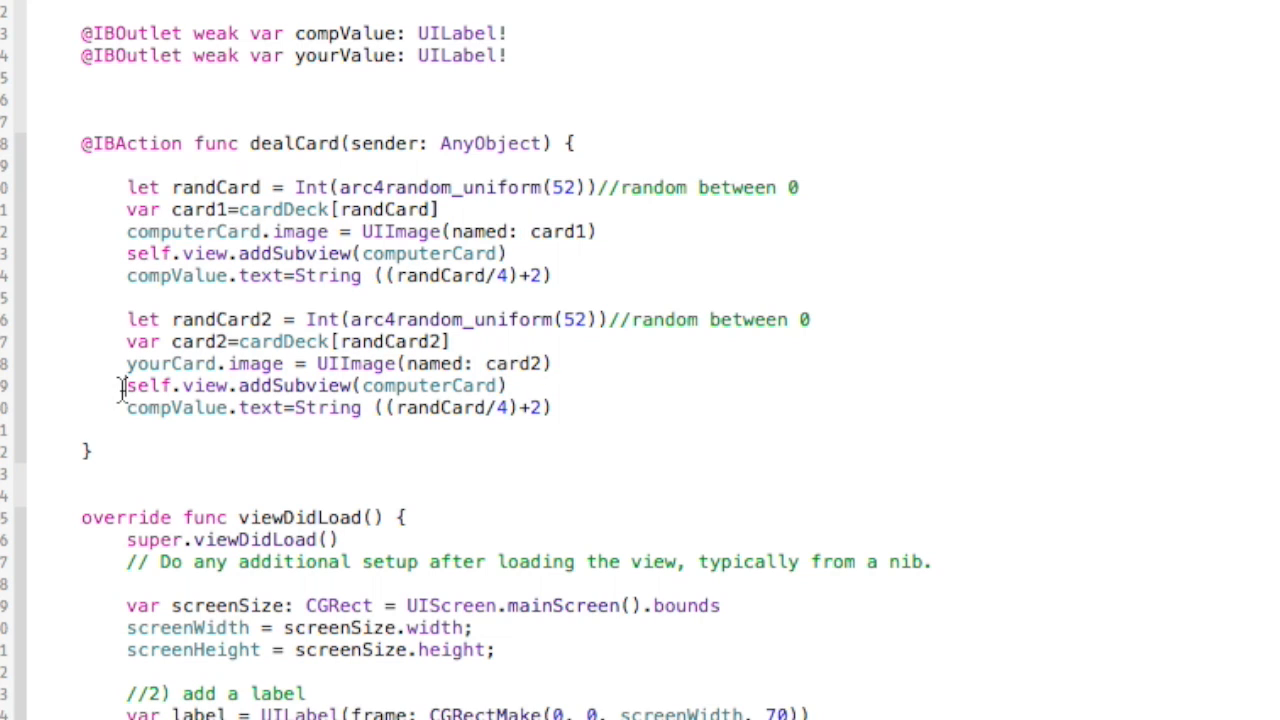
drag(120, 386, 508, 386)
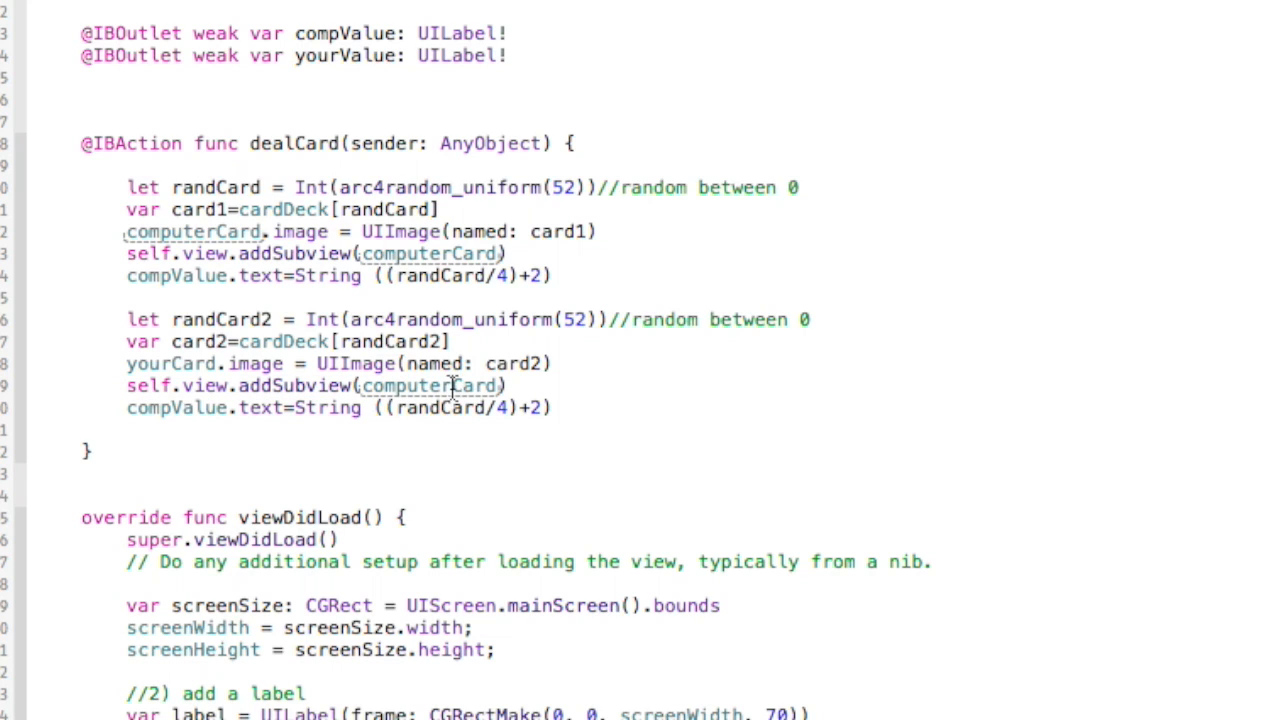
double_click(430, 386)
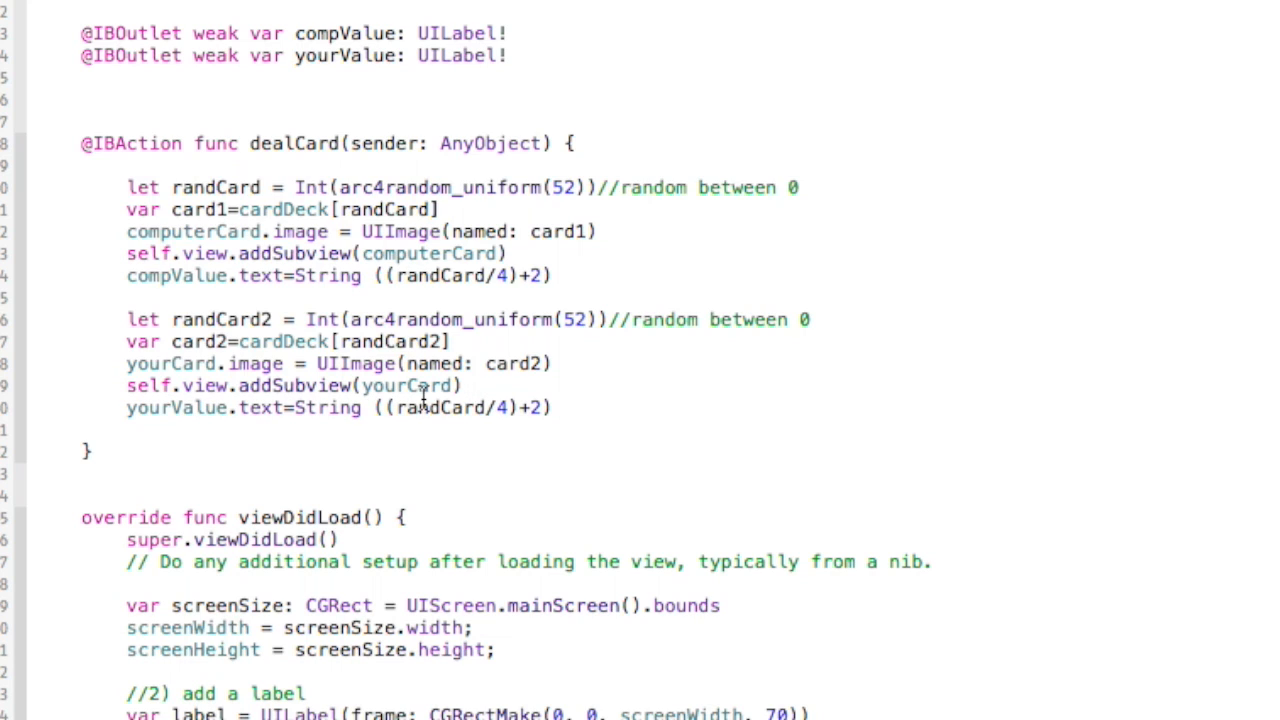
mouse_move(480, 415)
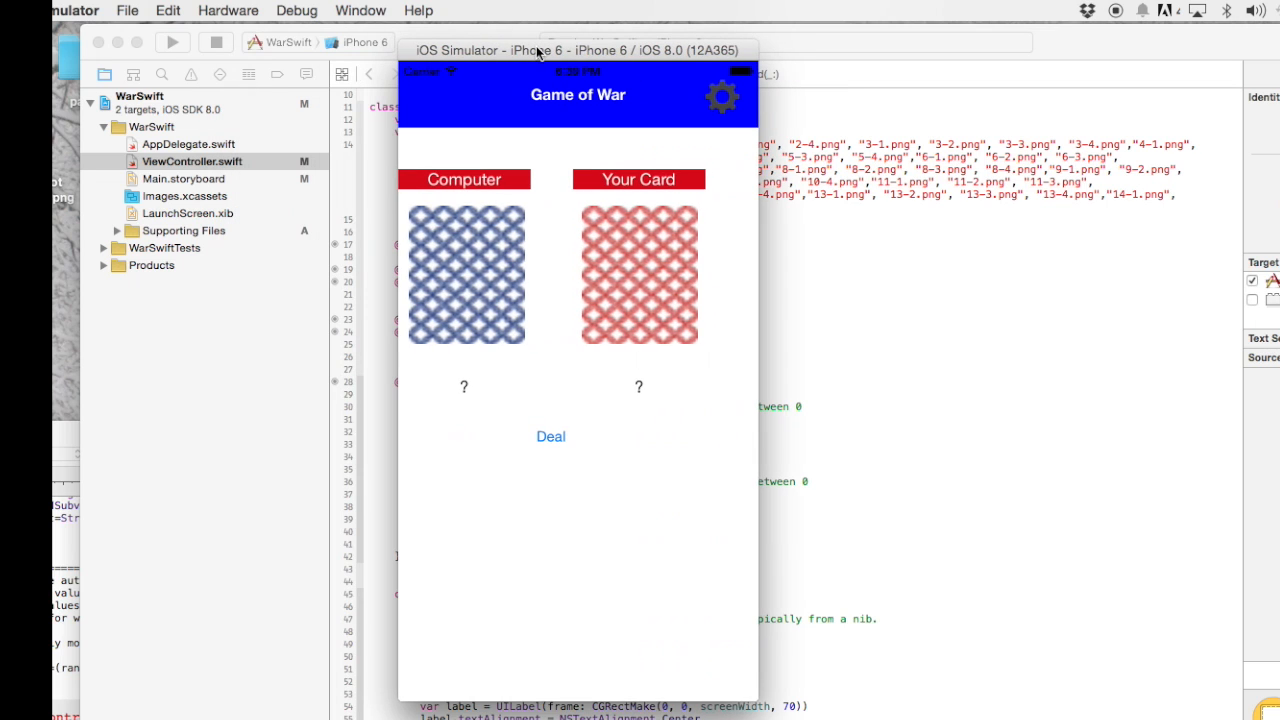
mouse_move(629, 486)
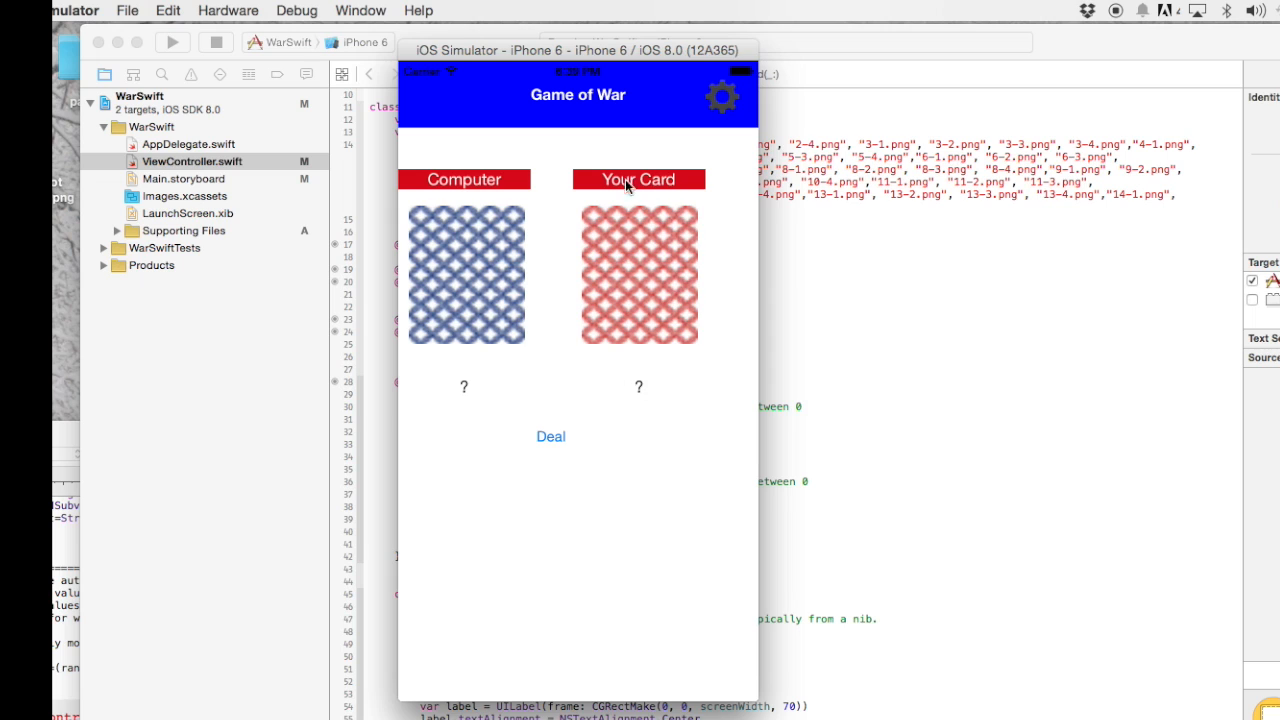
mouse_move(757, 277)
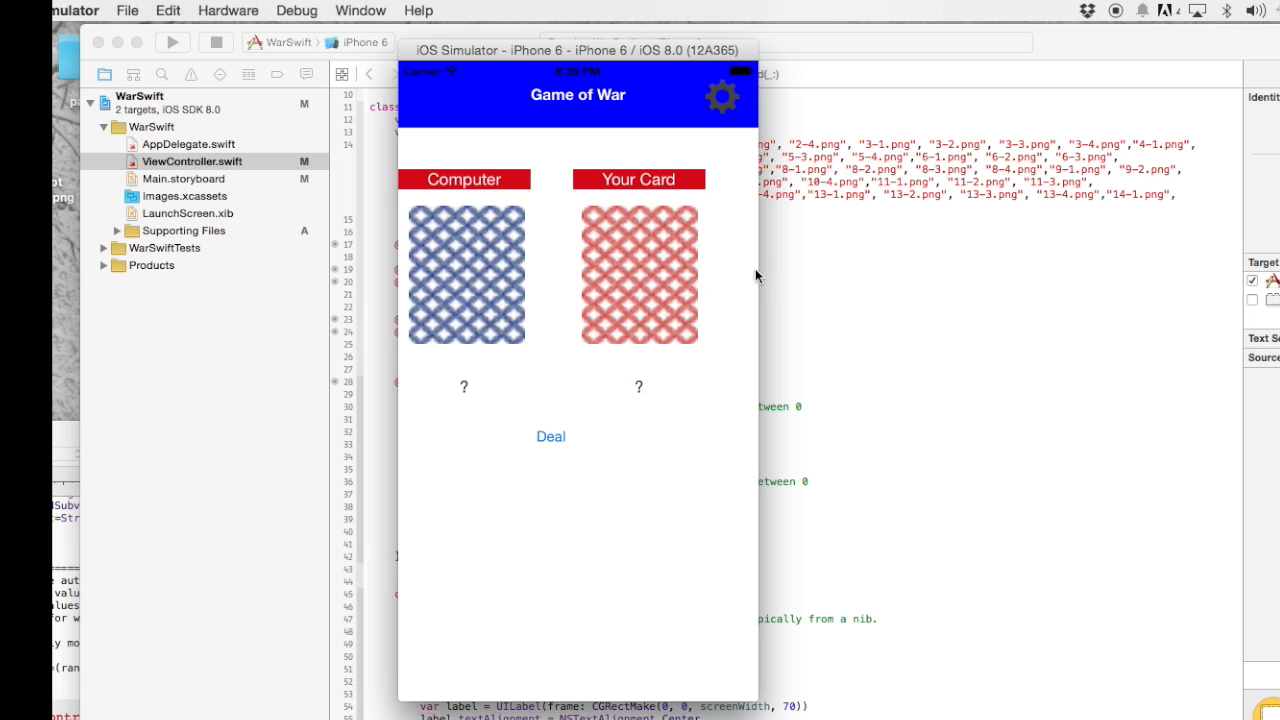
Step: Tap Deal four times in the simulator to check both cards and values update
click(551, 436)
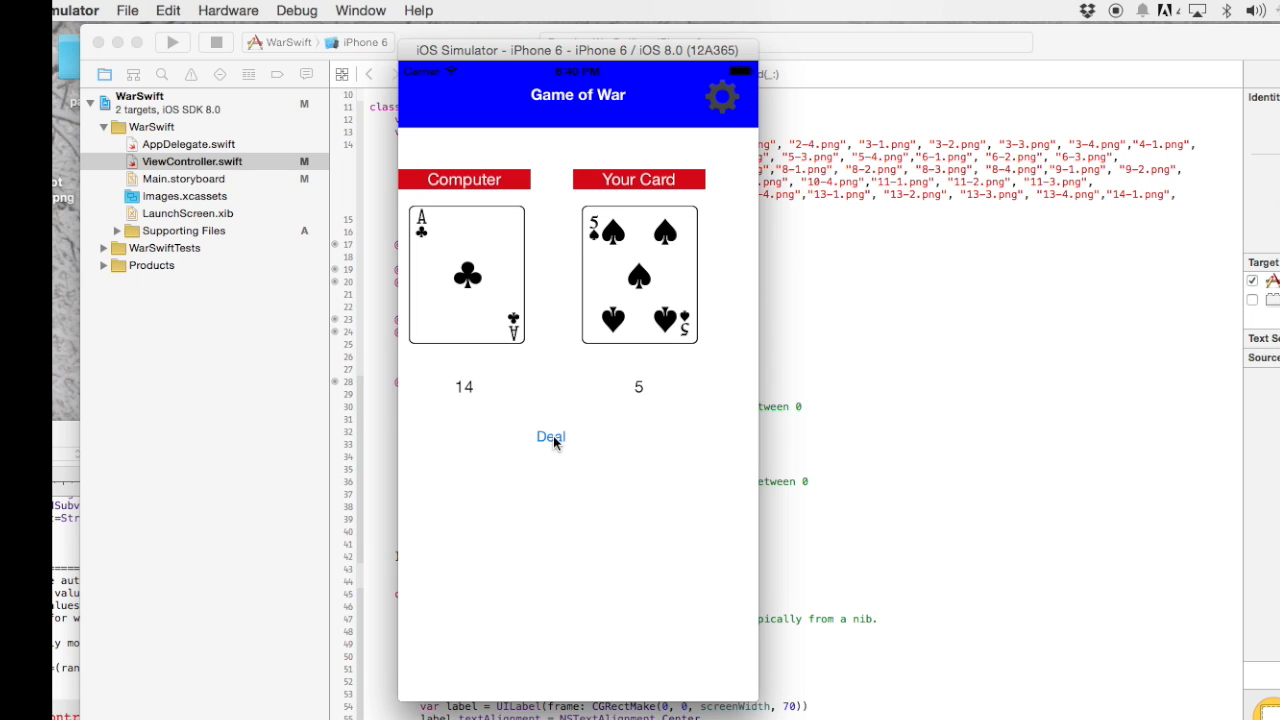
click(550, 437)
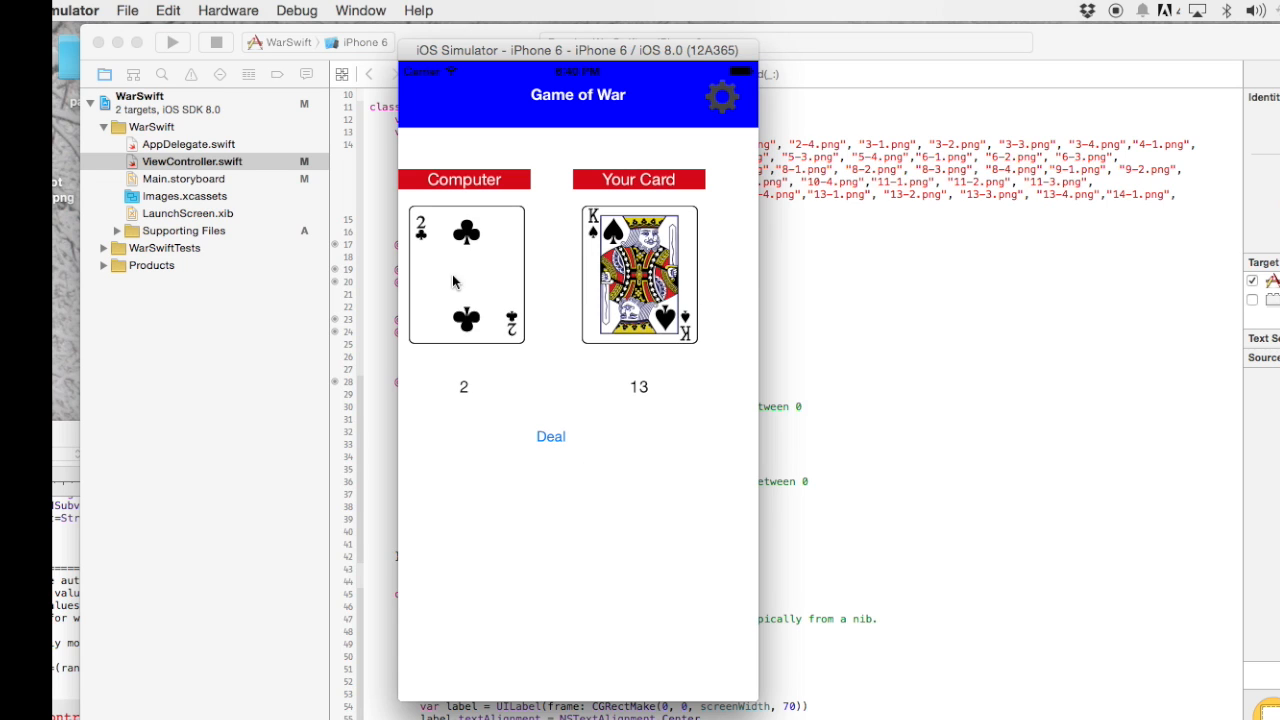
mouse_move(643, 394)
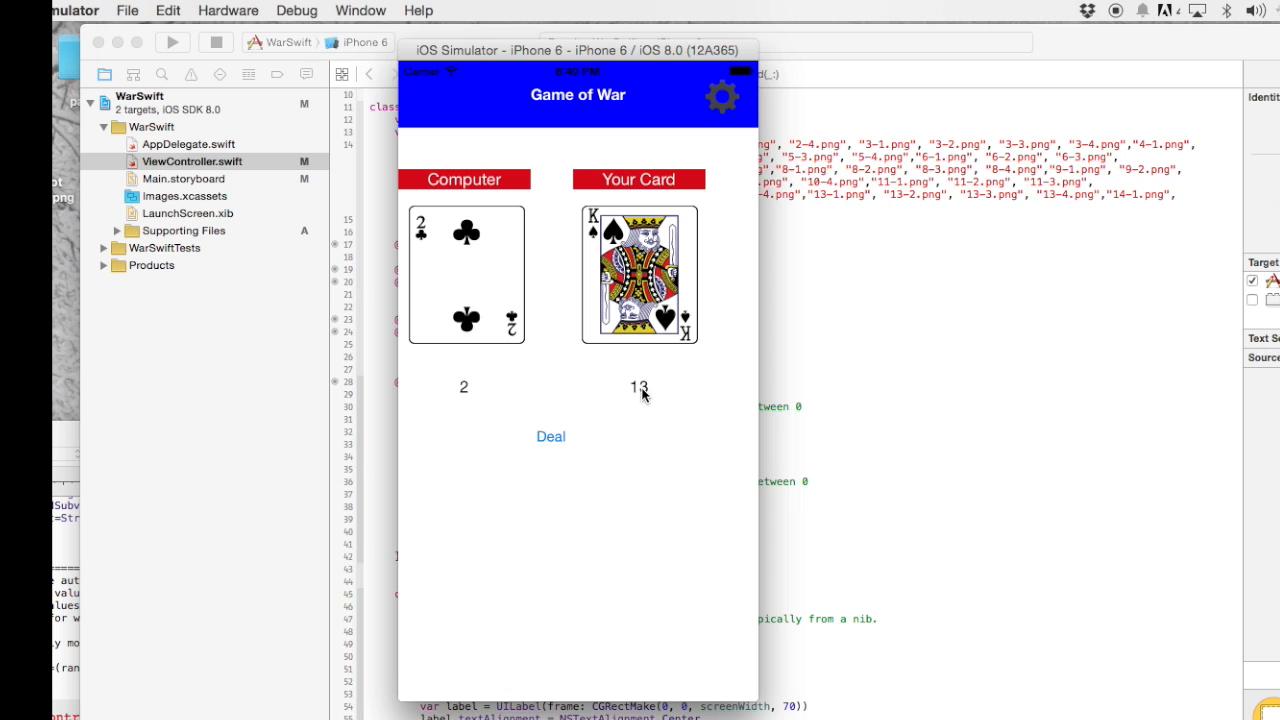
mouse_move(643, 393)
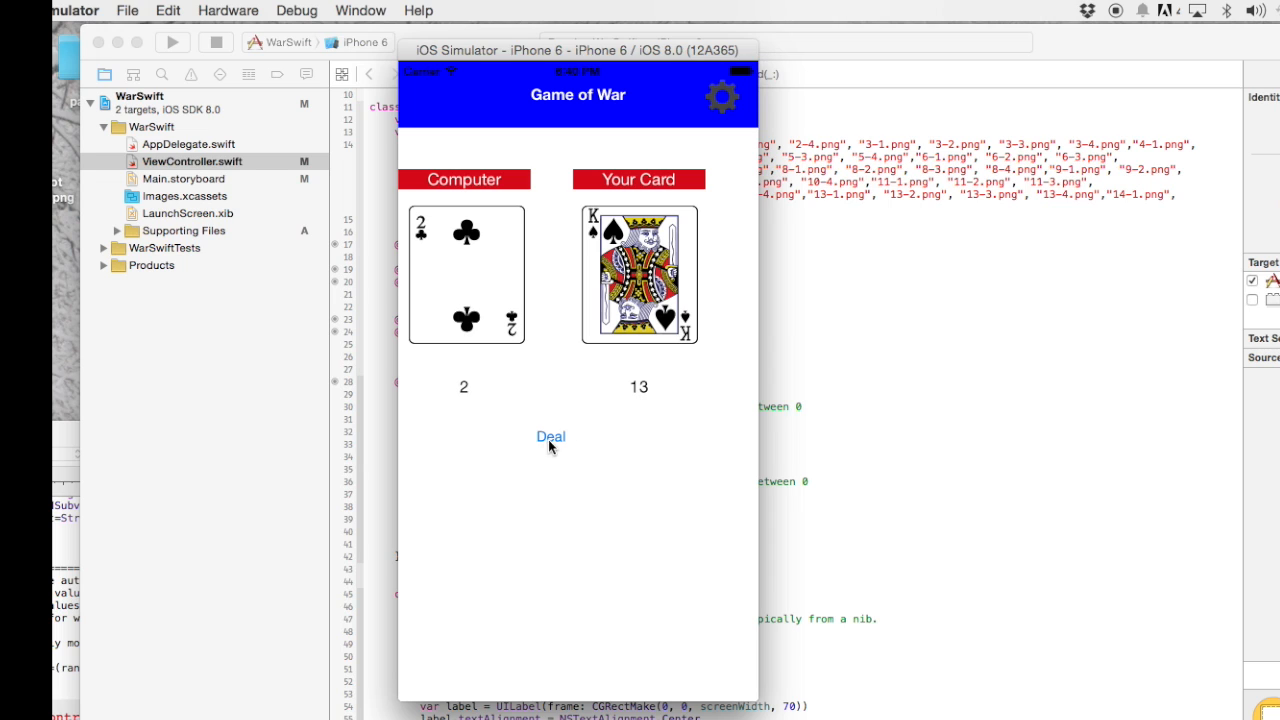
click(550, 436)
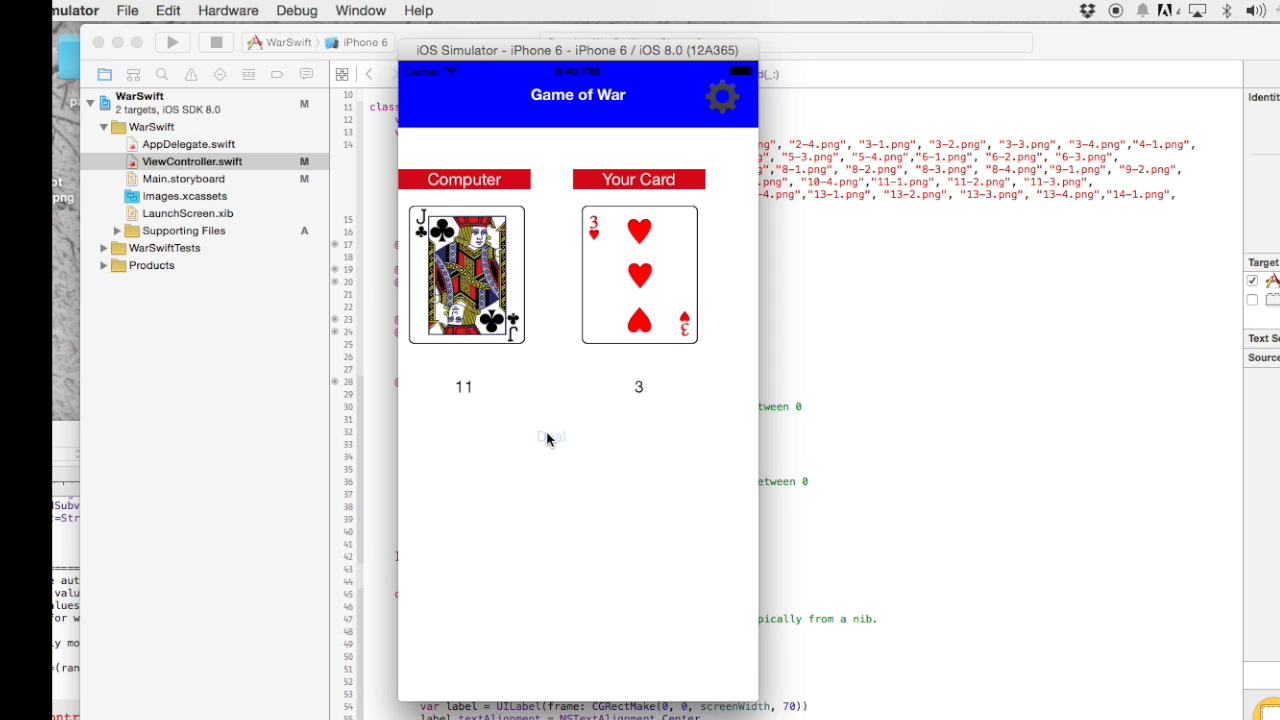
click(550, 436)
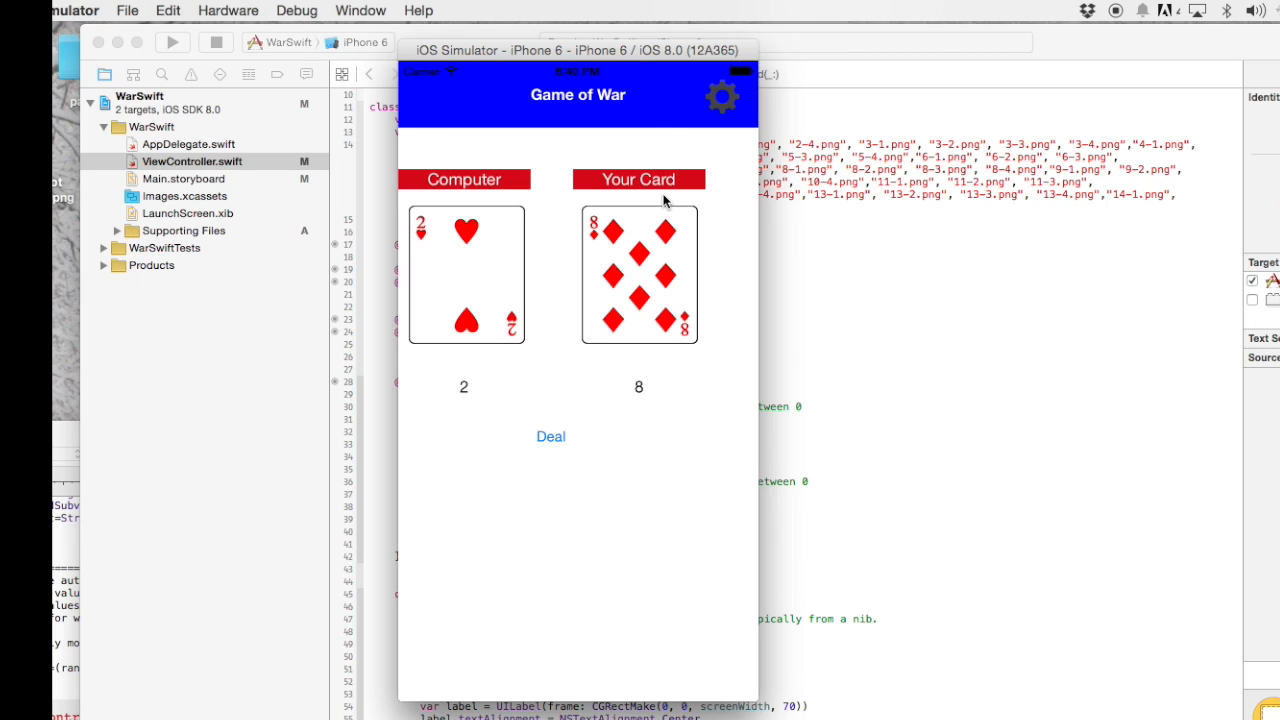
mouse_move(493, 157)
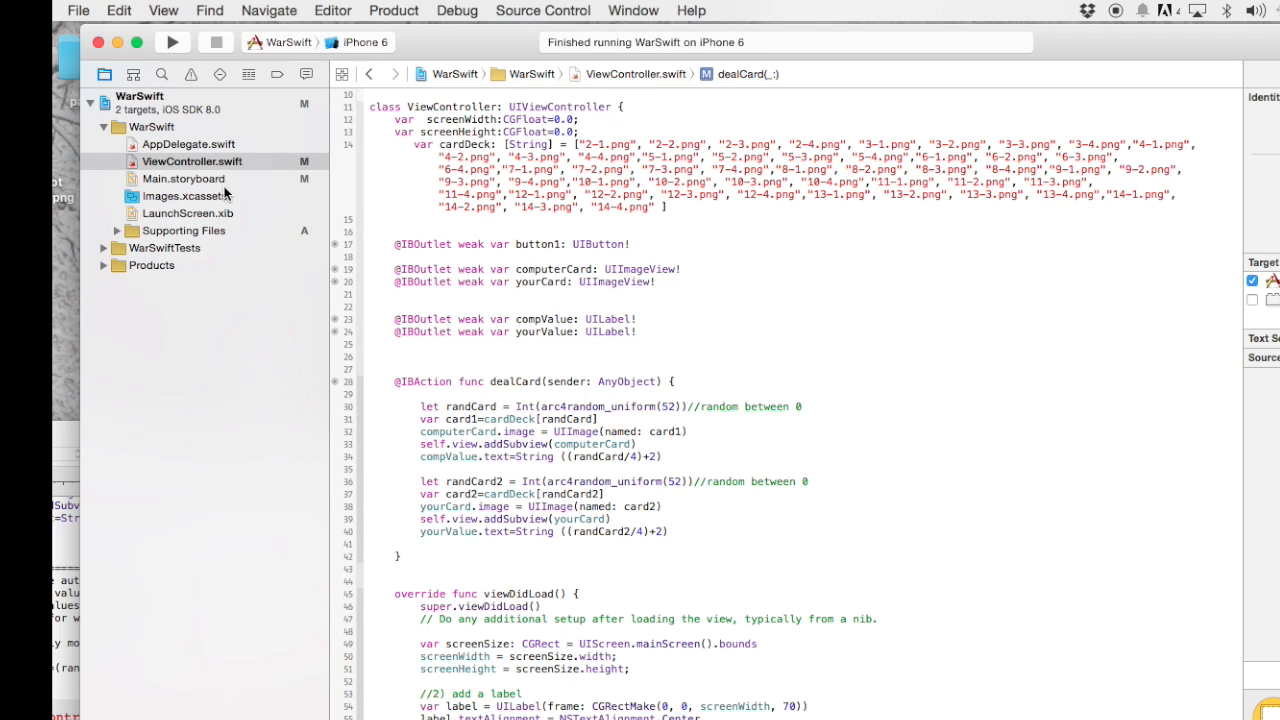
Step: In Main.storyboard, select the Your Card label, then inspect the Computer label's resizing
click(184, 178)
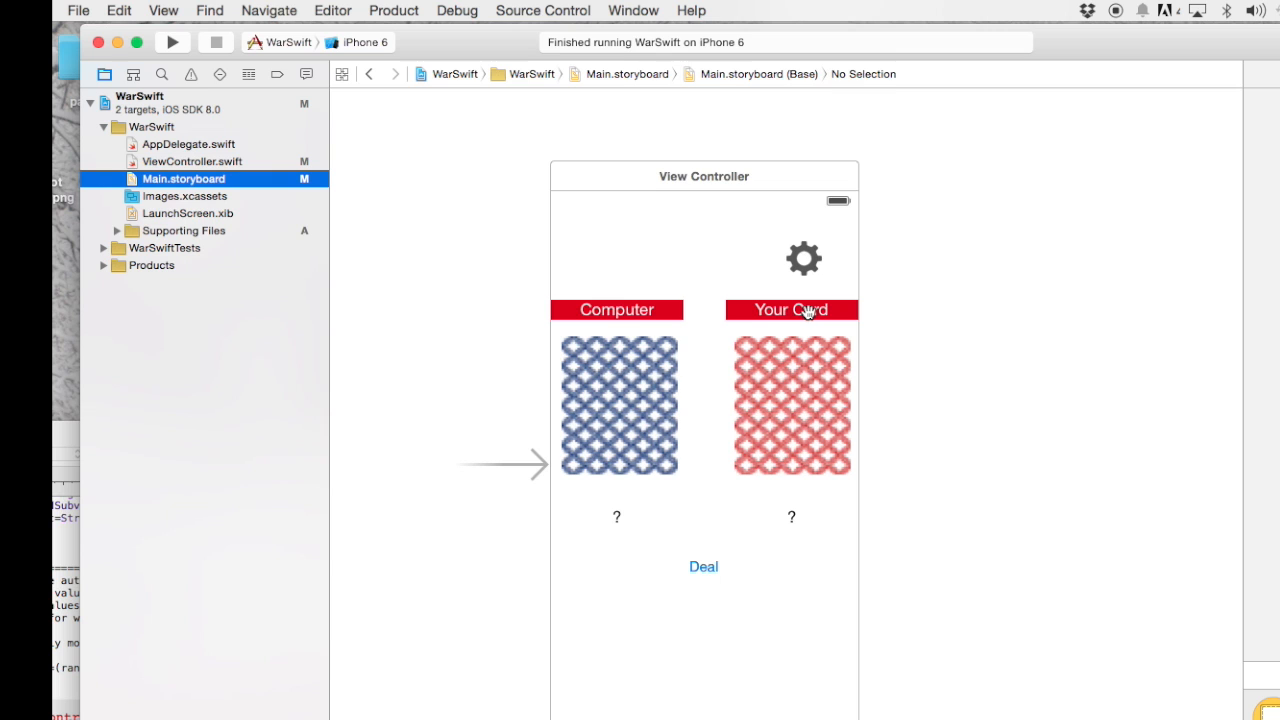
click(790, 309)
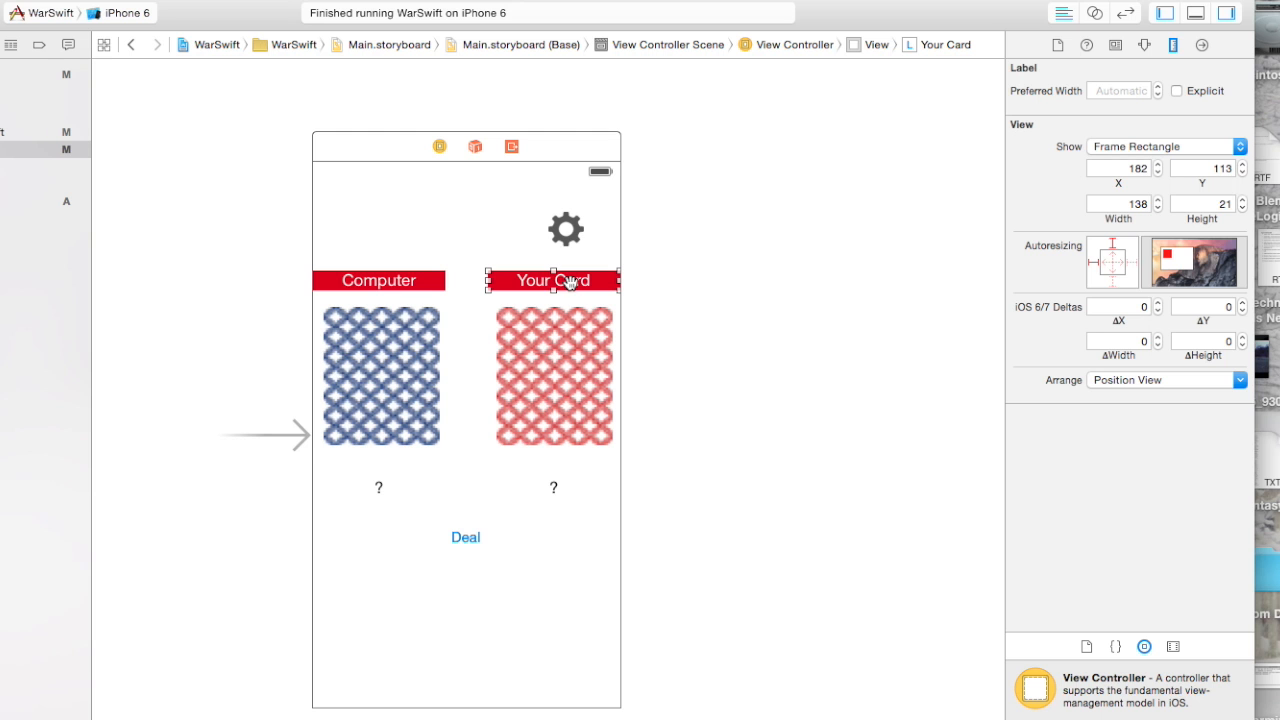
mouse_move(1137, 185)
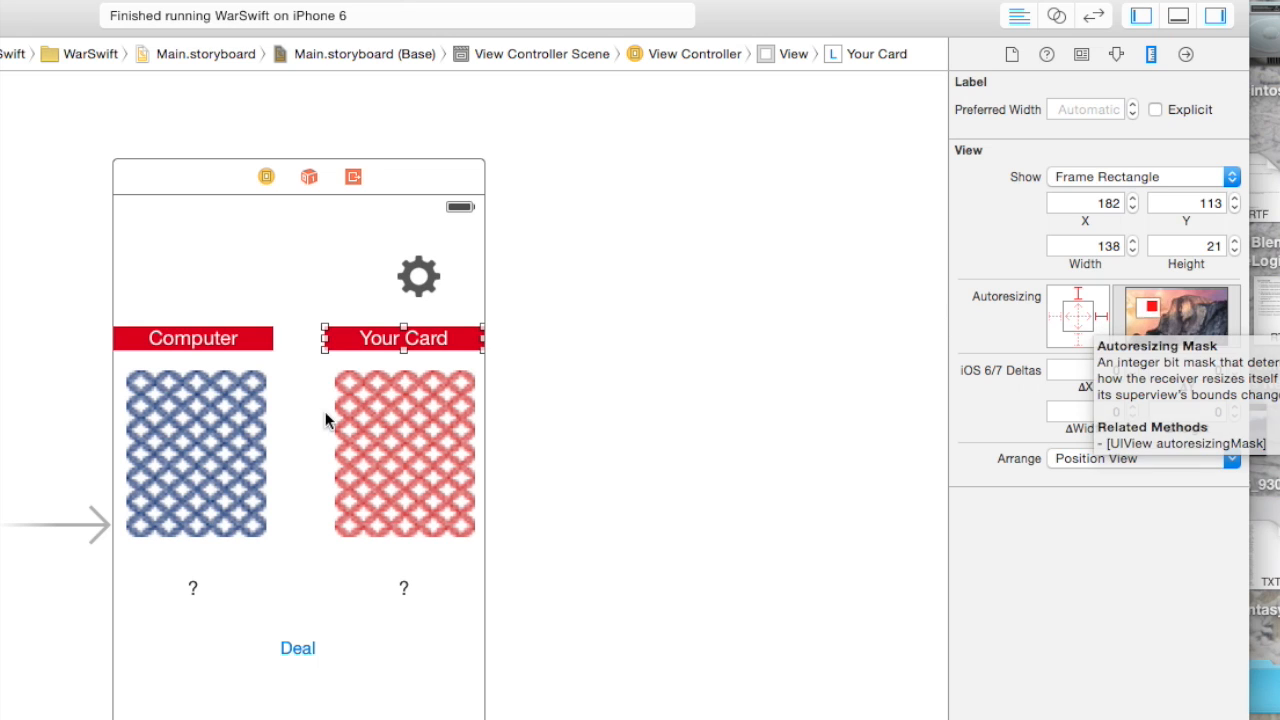
click(192, 338)
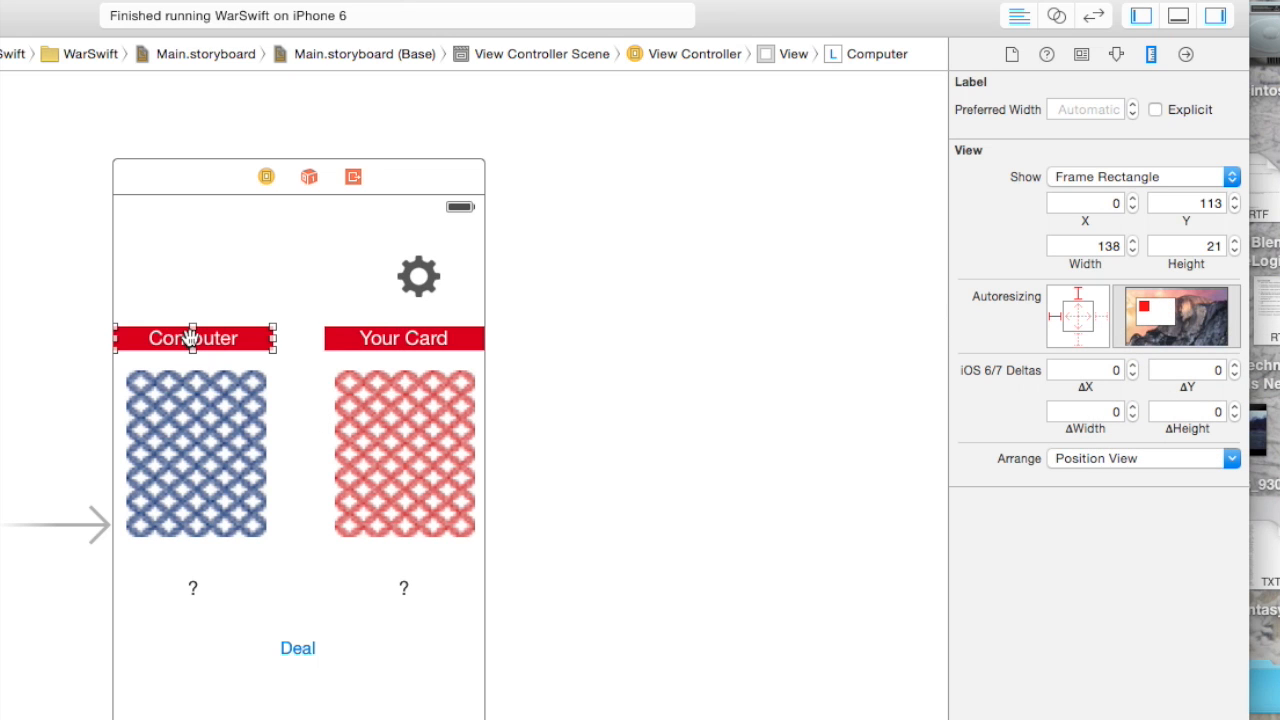
click(405, 452)
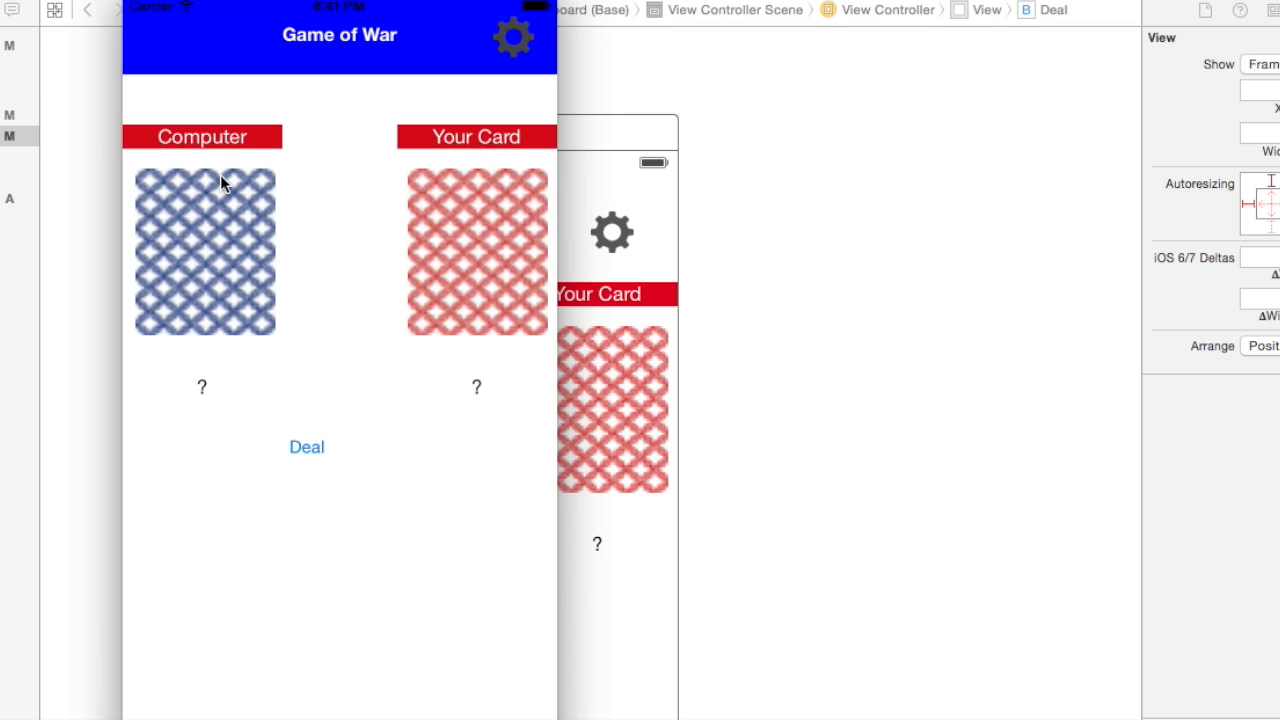
mouse_move(369, 463)
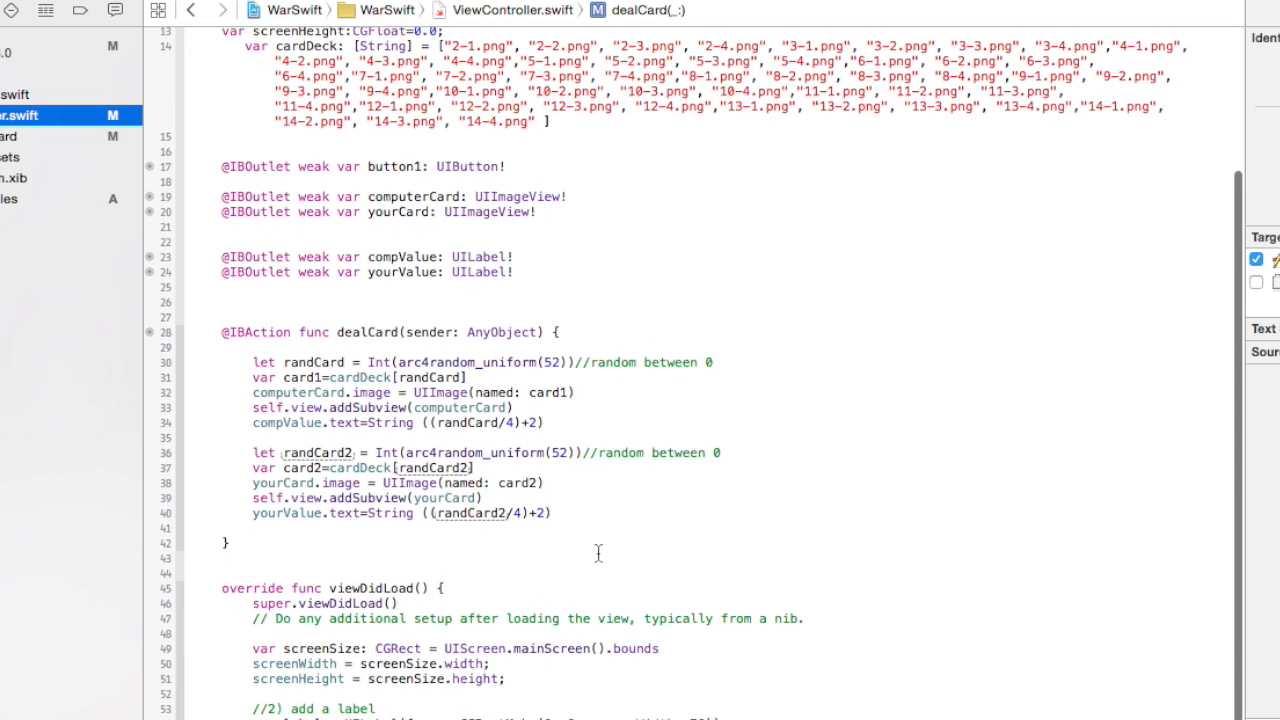
Step: Bring the Xcode project in front of the notes and return to Main.storyboard
scroll(down, 3)
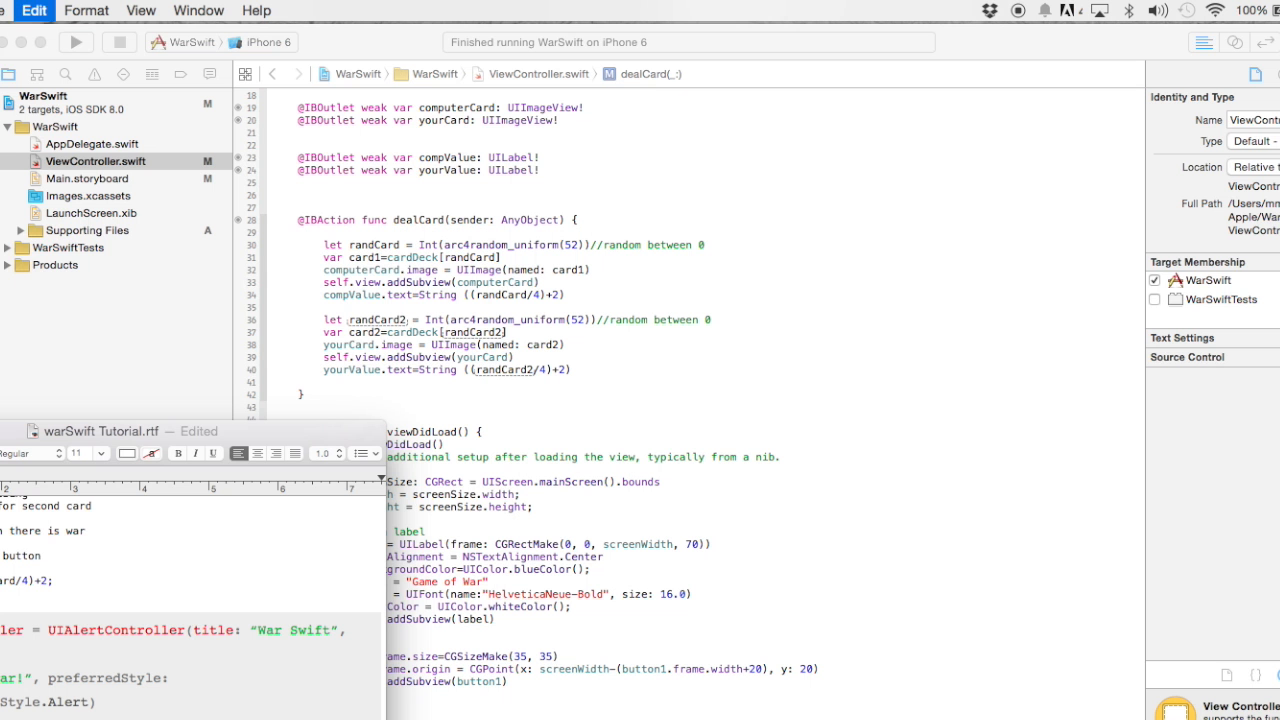
click(140, 195)
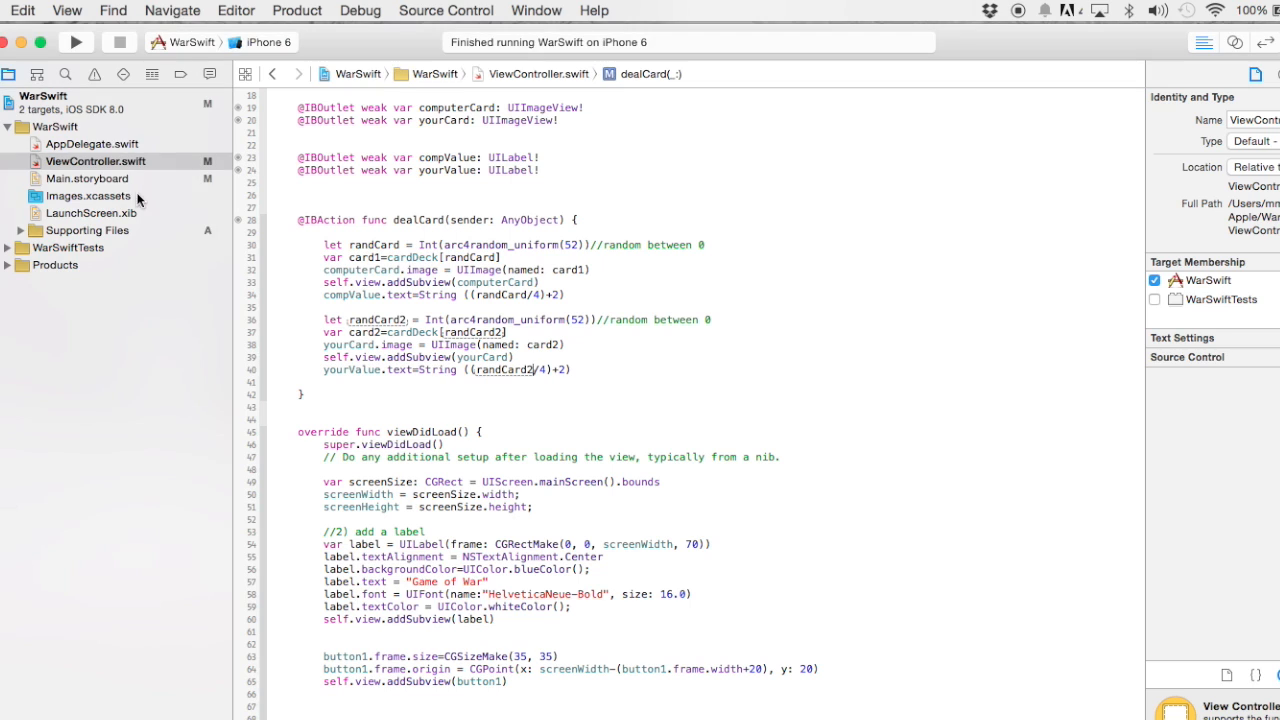
click(87, 178)
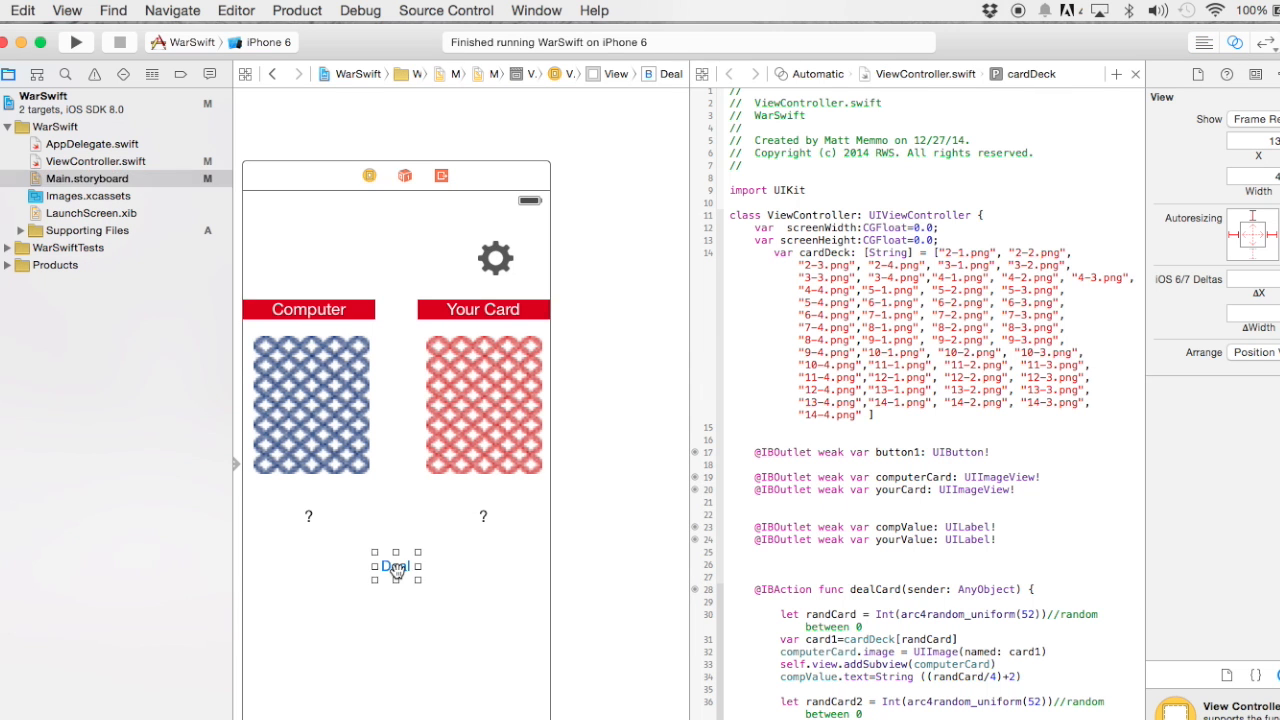
Step: Drag the Deal button into the code, create the dealBut outlet, and return to the storyboard
click(395, 565)
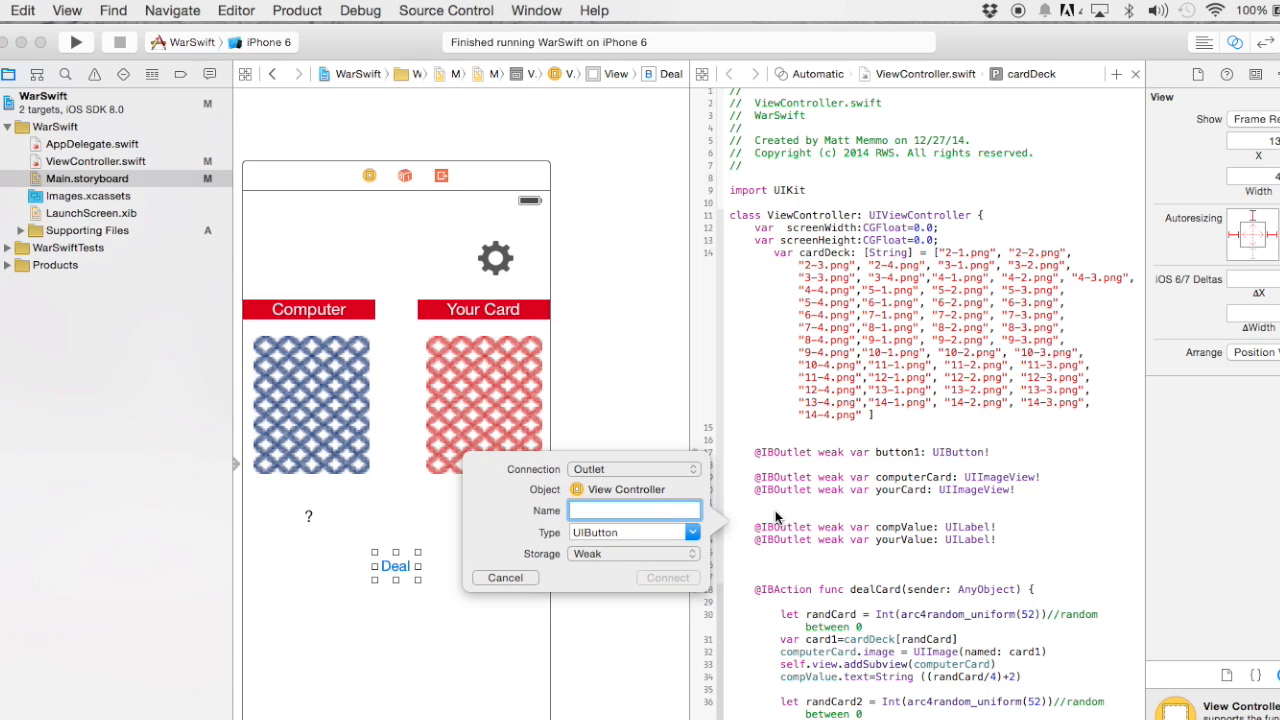
text(dealBut)
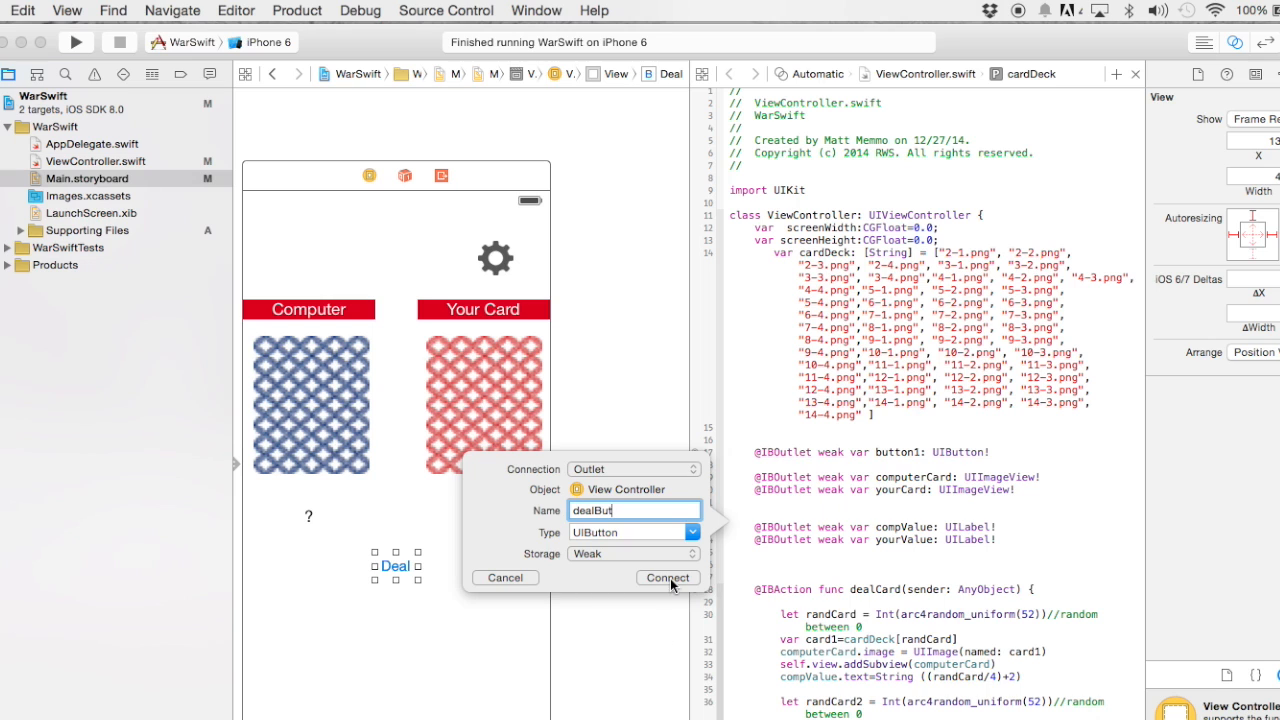
click(666, 577)
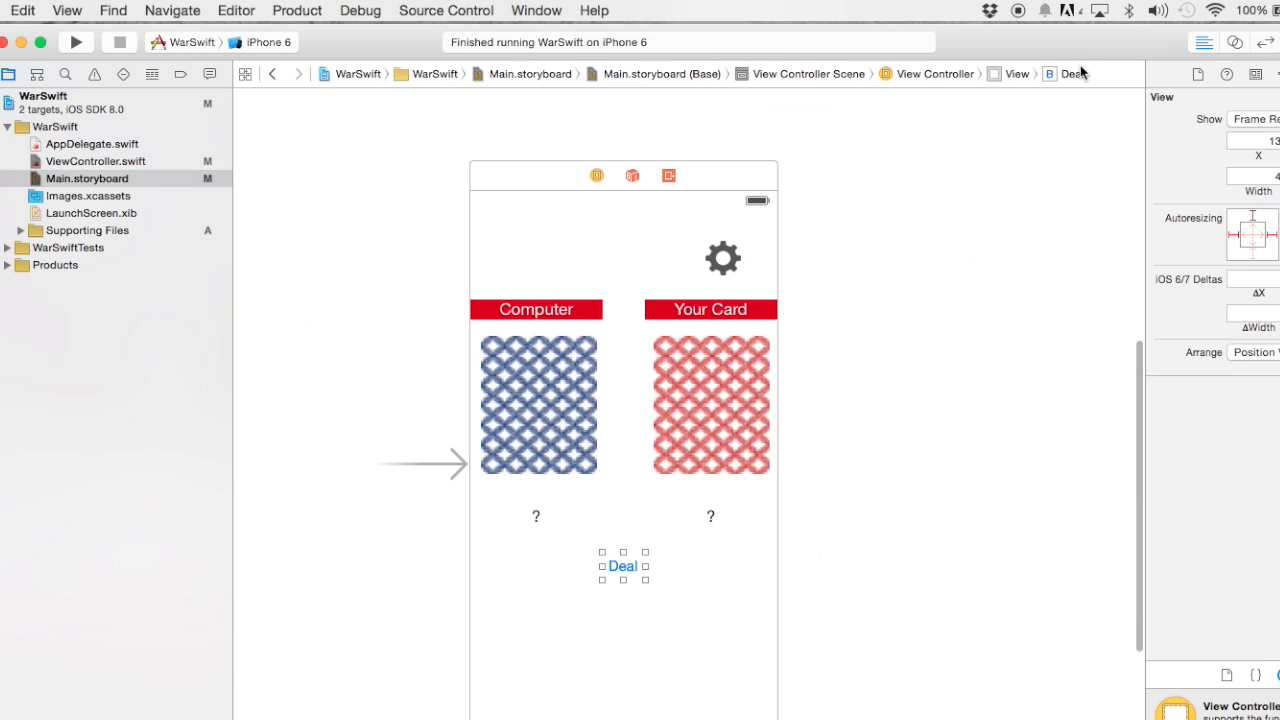
click(87, 178)
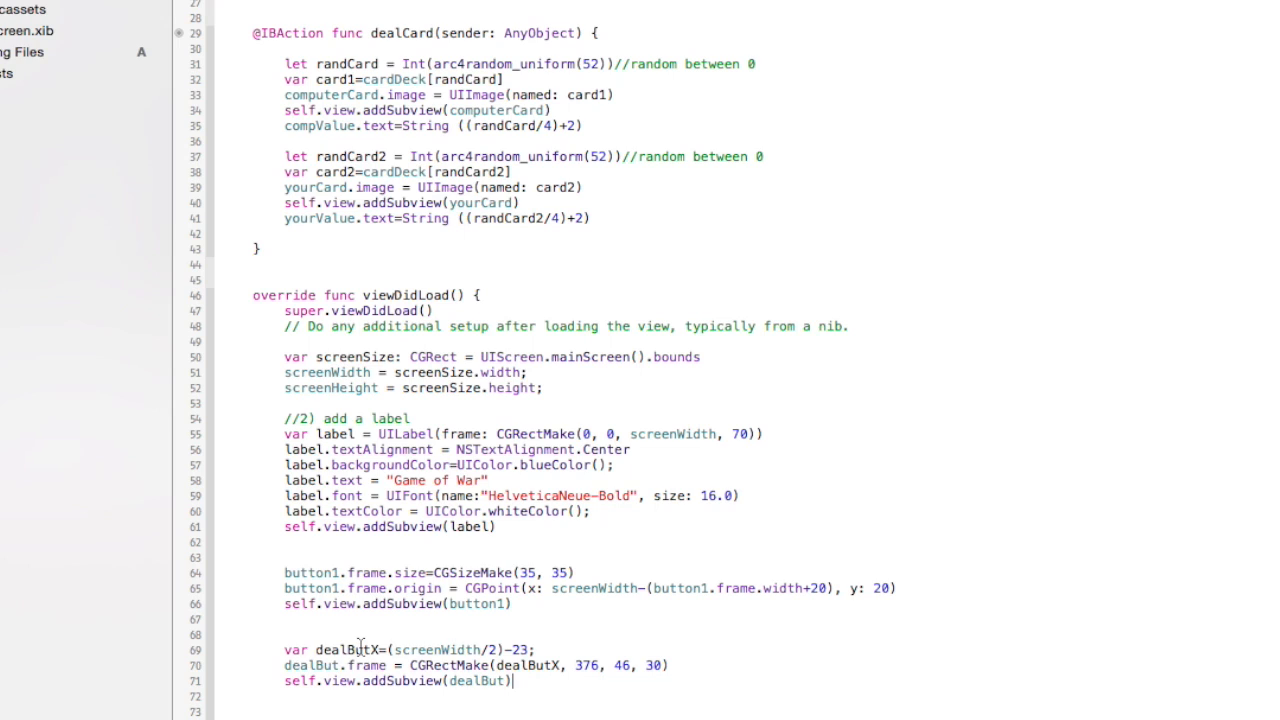
Step: Review the dealButX declaration and its screenWidth centring formula in viewDidLoad
double_click(294, 649)
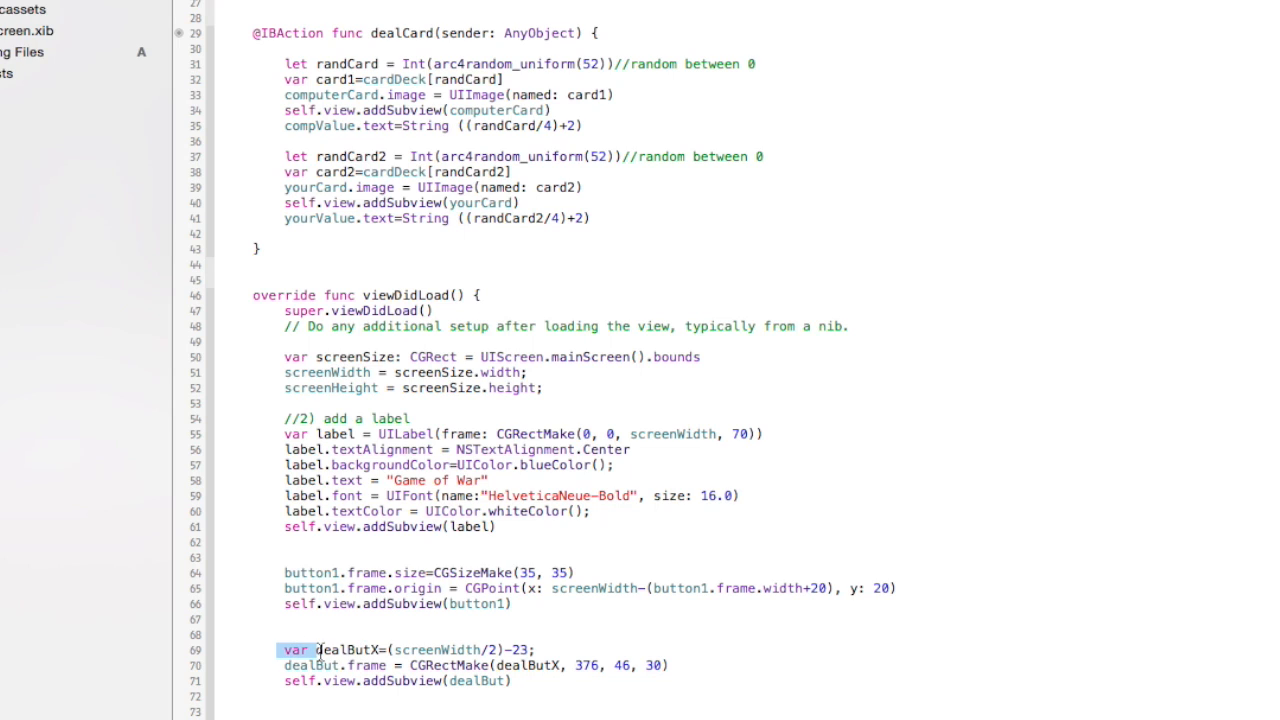
double_click(349, 649)
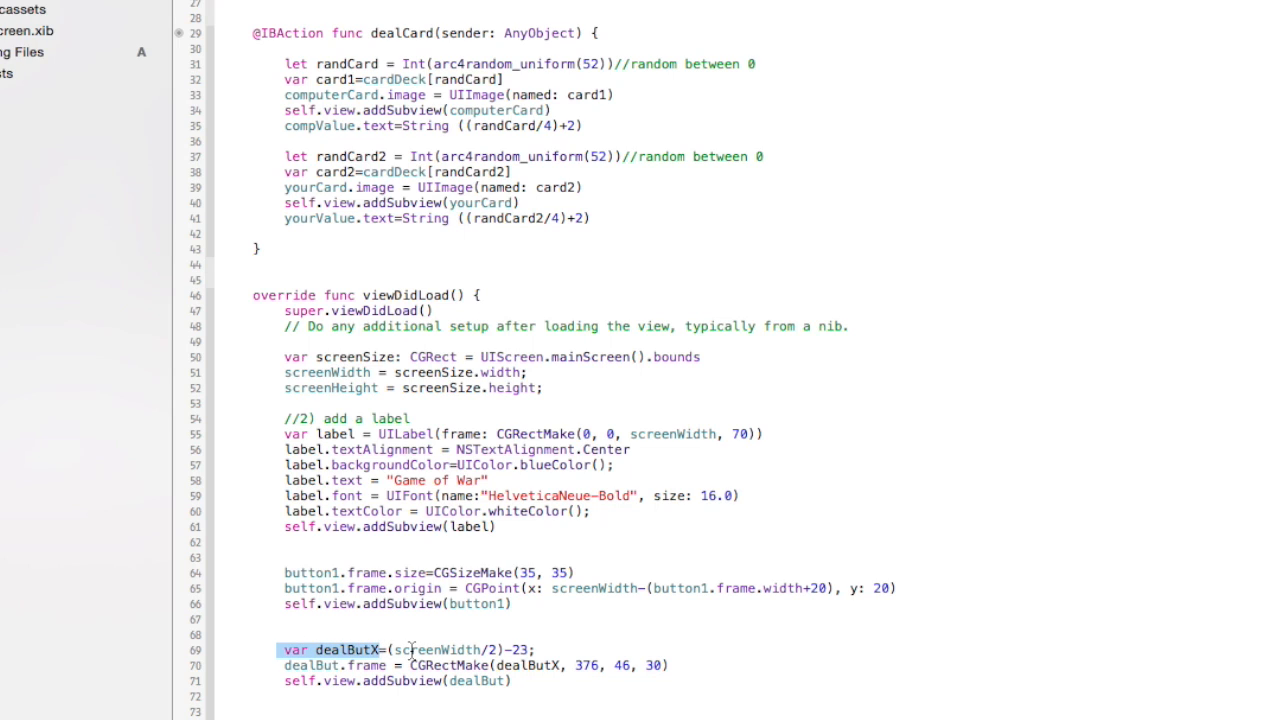
double_click(425, 649)
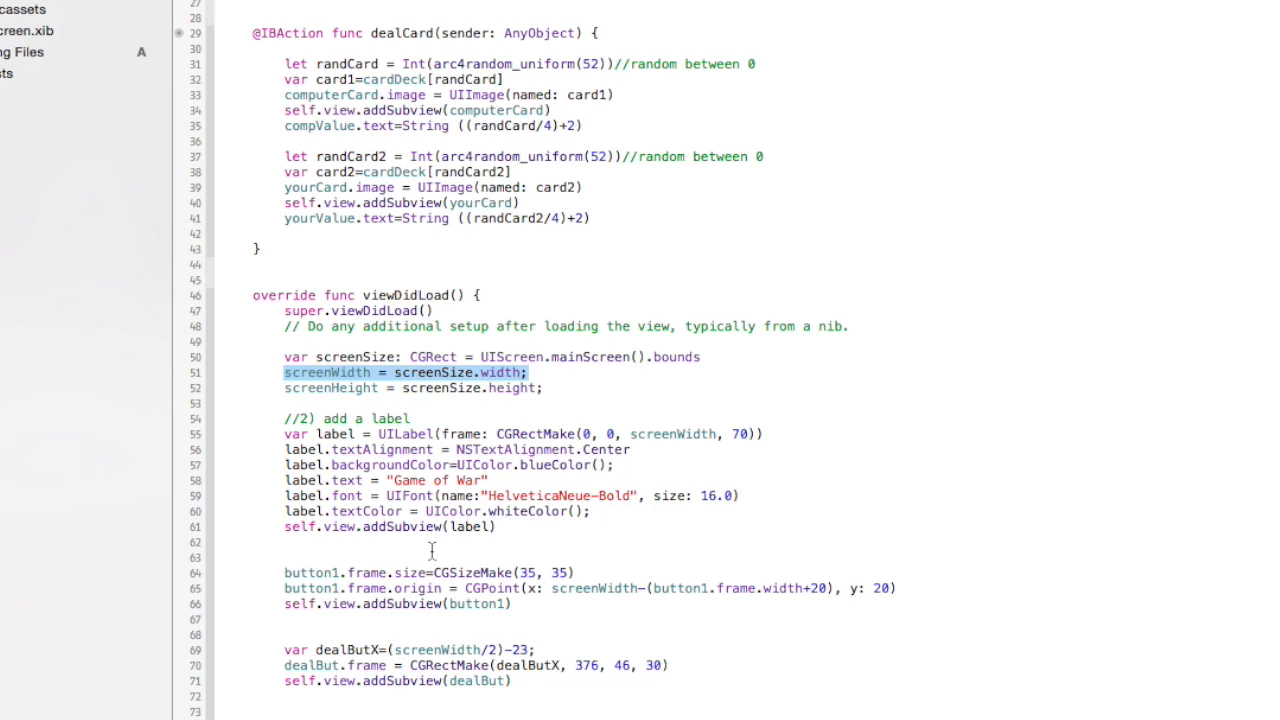
mouse_move(593, 647)
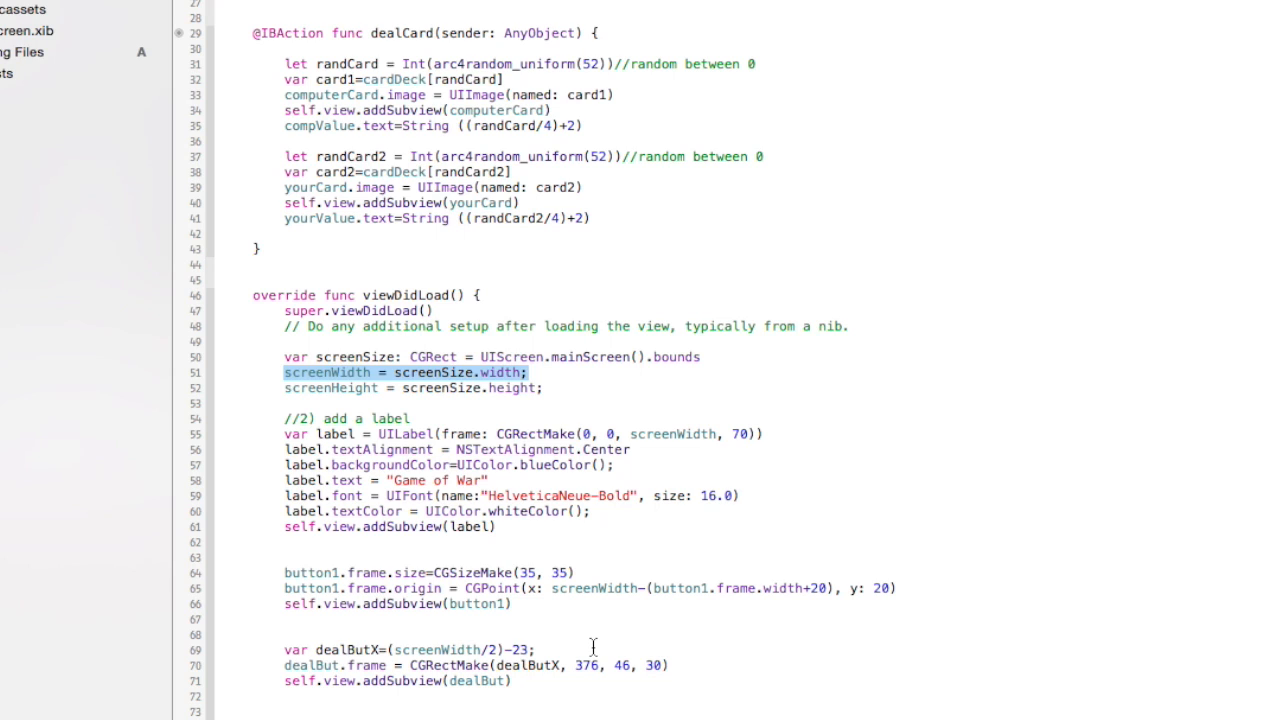
mouse_move(483, 650)
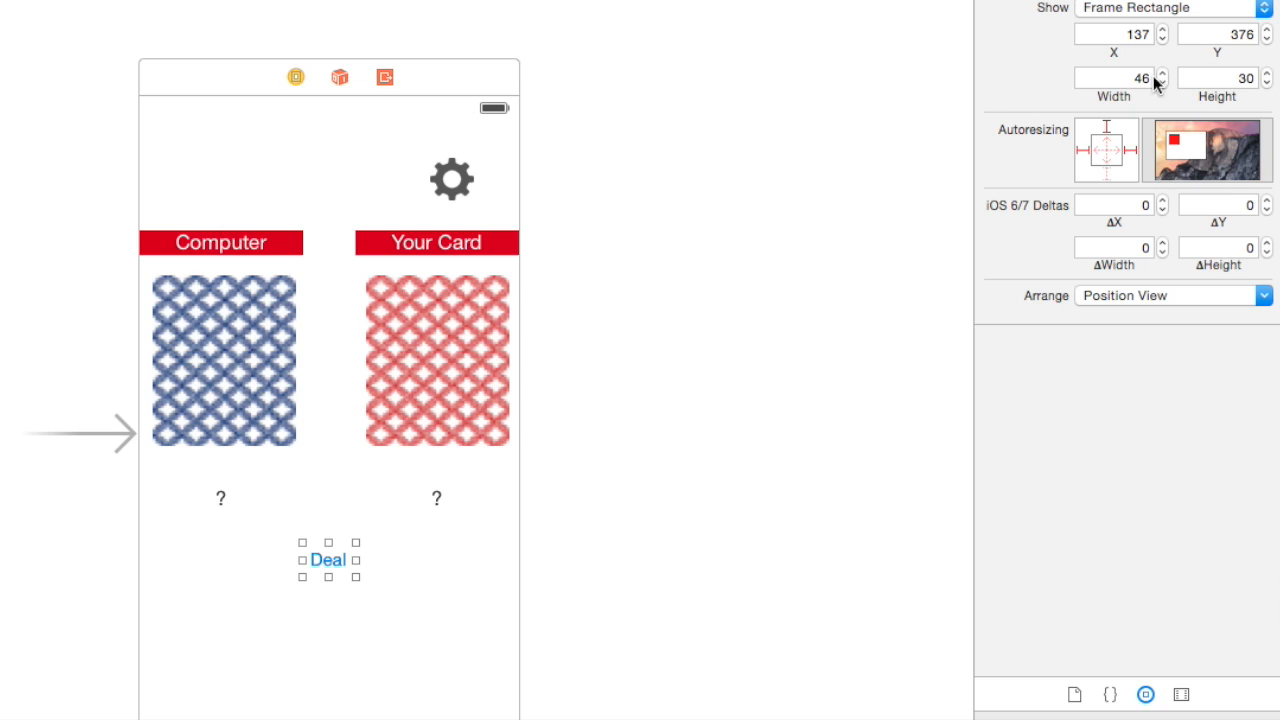
mouse_move(1147, 93)
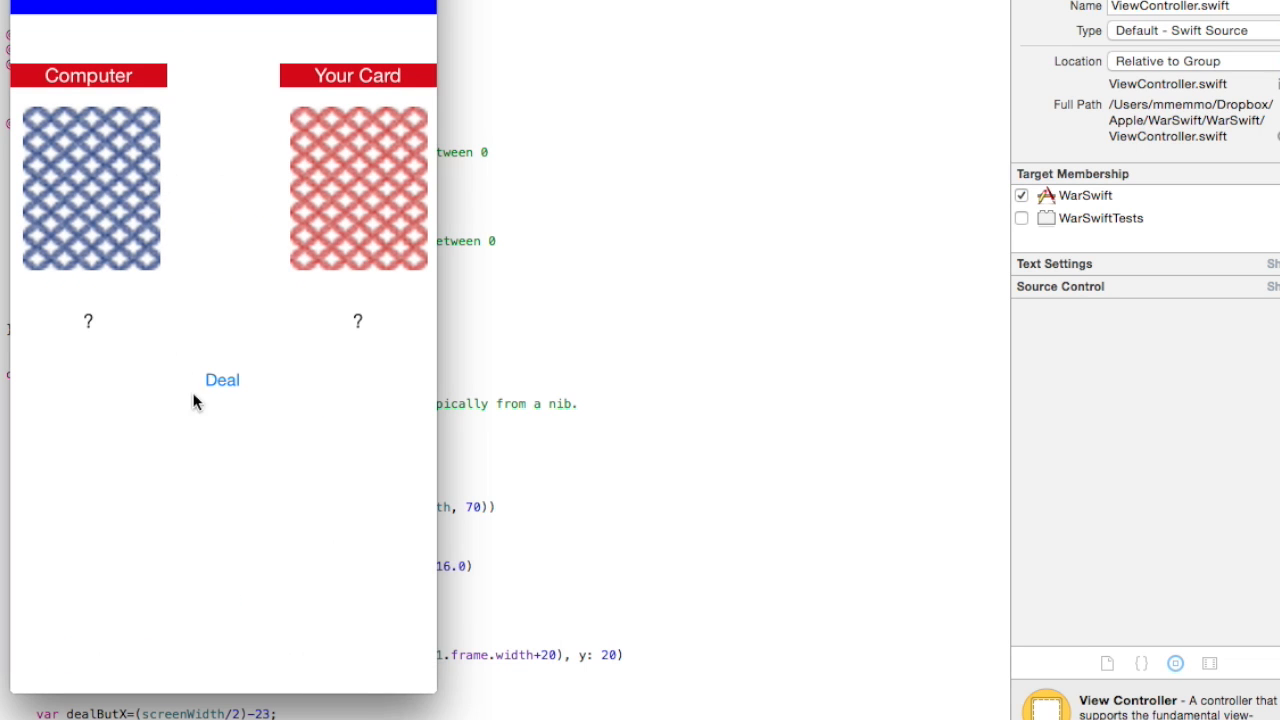
Step: Deal two rounds in the simulator, then return to the ViewController.swift code
click(222, 379)
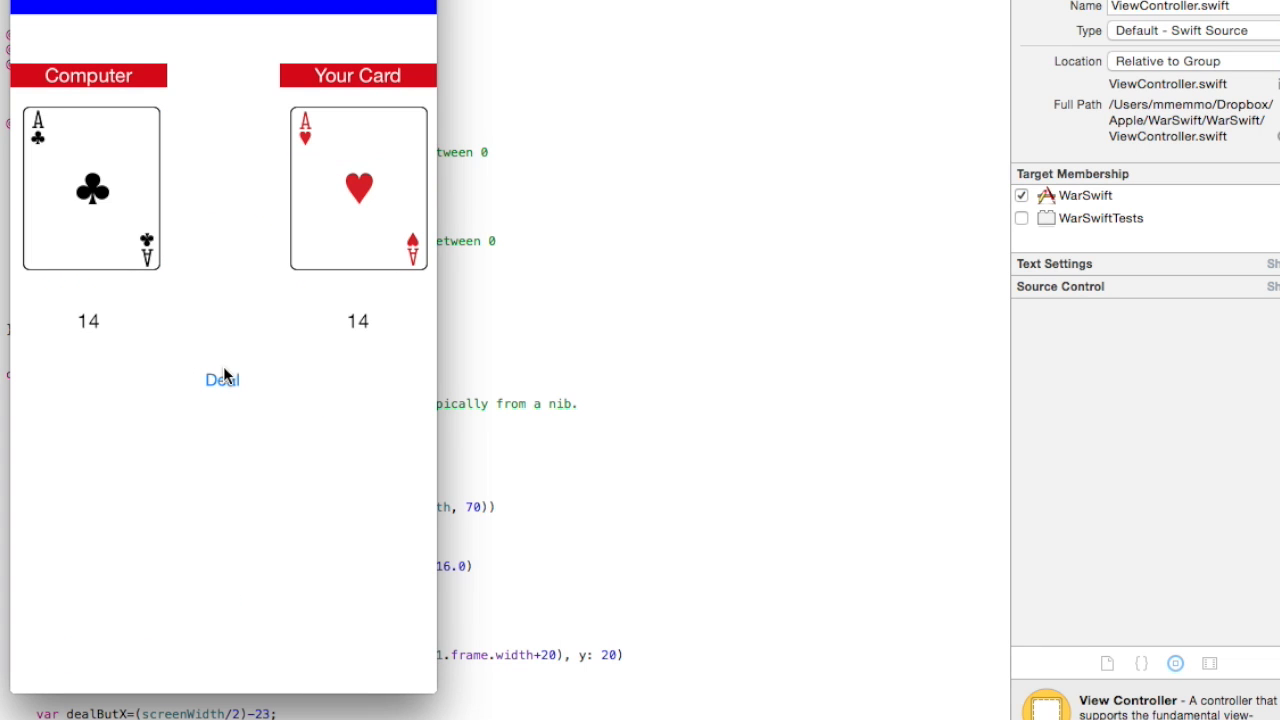
click(222, 379)
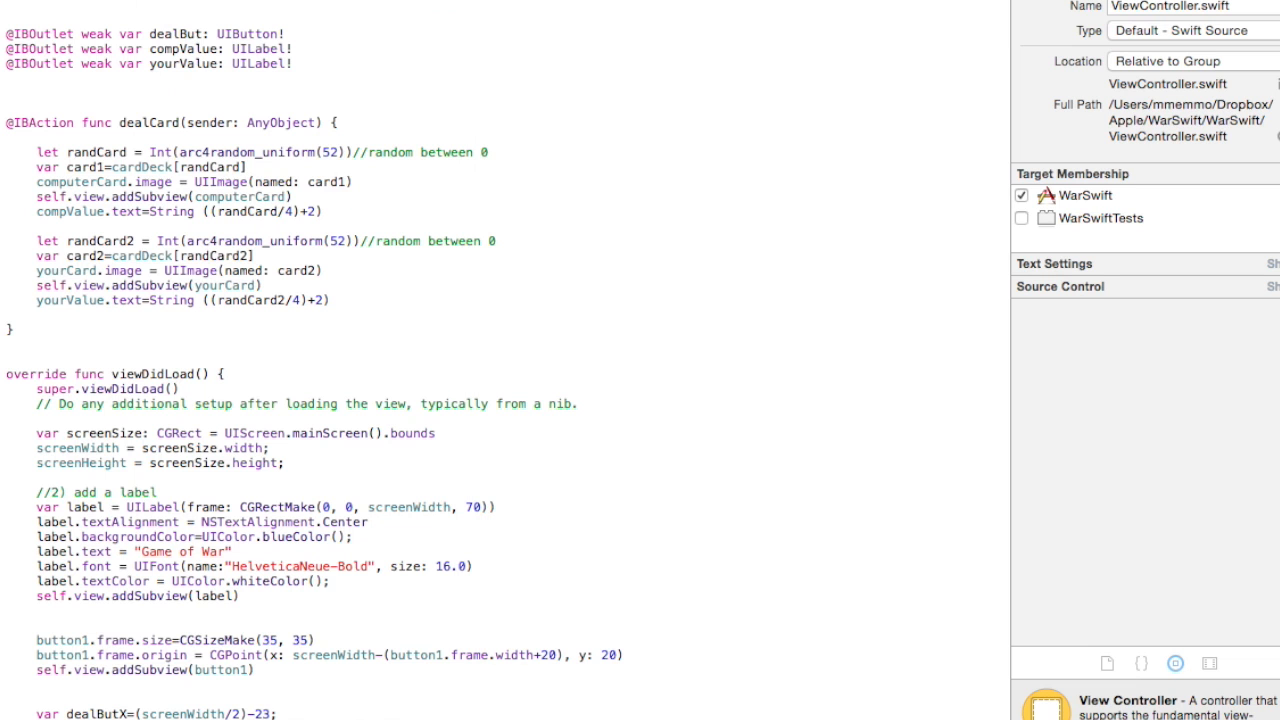
click(1021, 195)
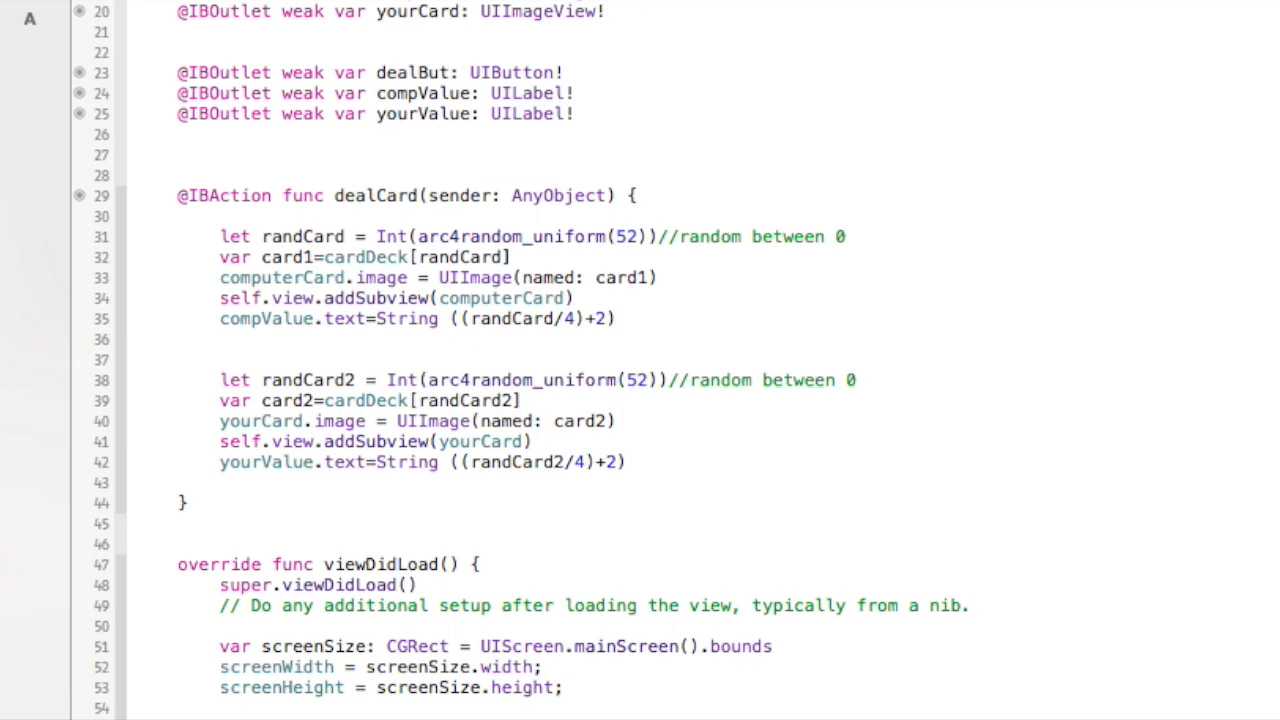
Step: Add the line int card1Value=(randCard/4)+2; and rename its variable to cVal
text(int card1Value=(randCard/4)+2;)
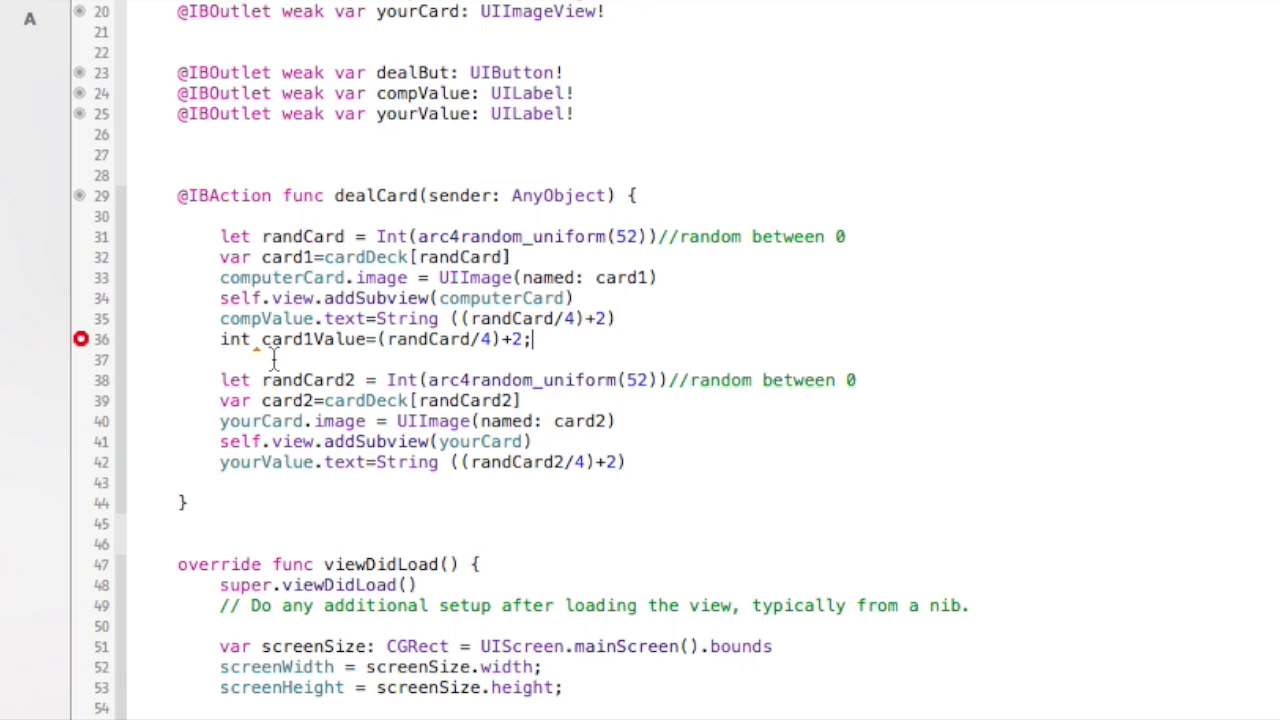
mouse_move(357, 344)
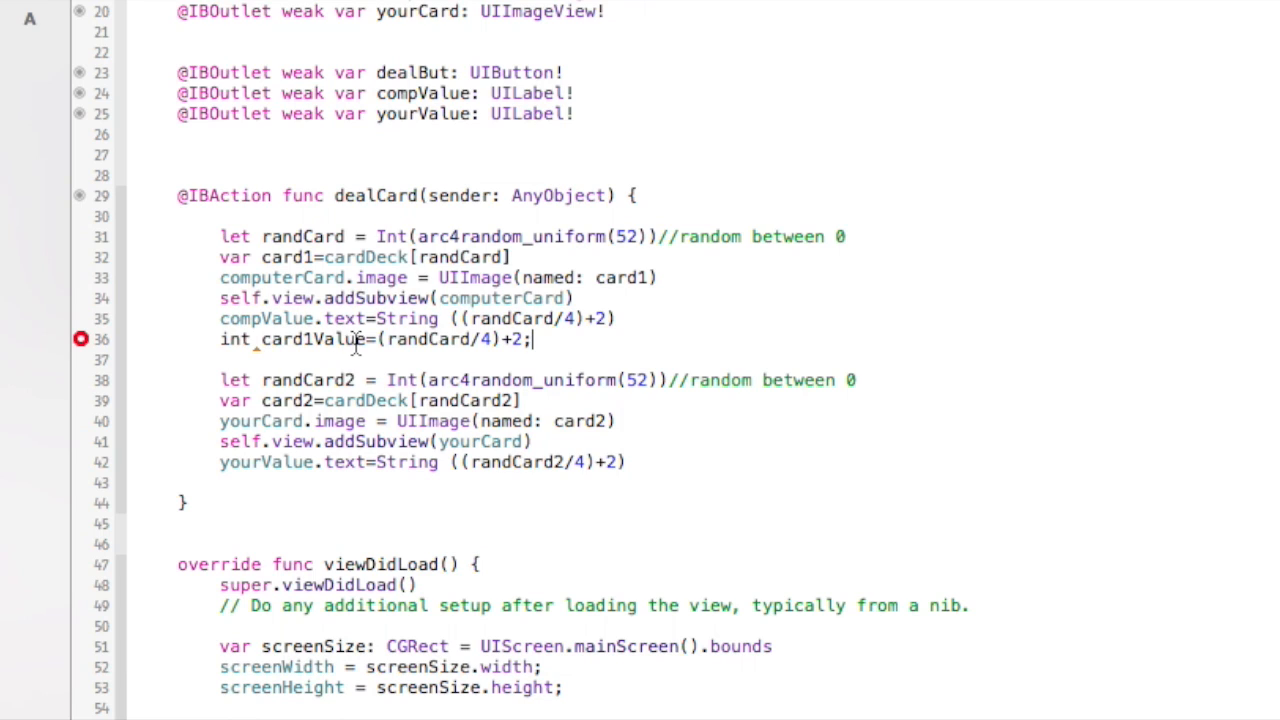
double_click(315, 339)
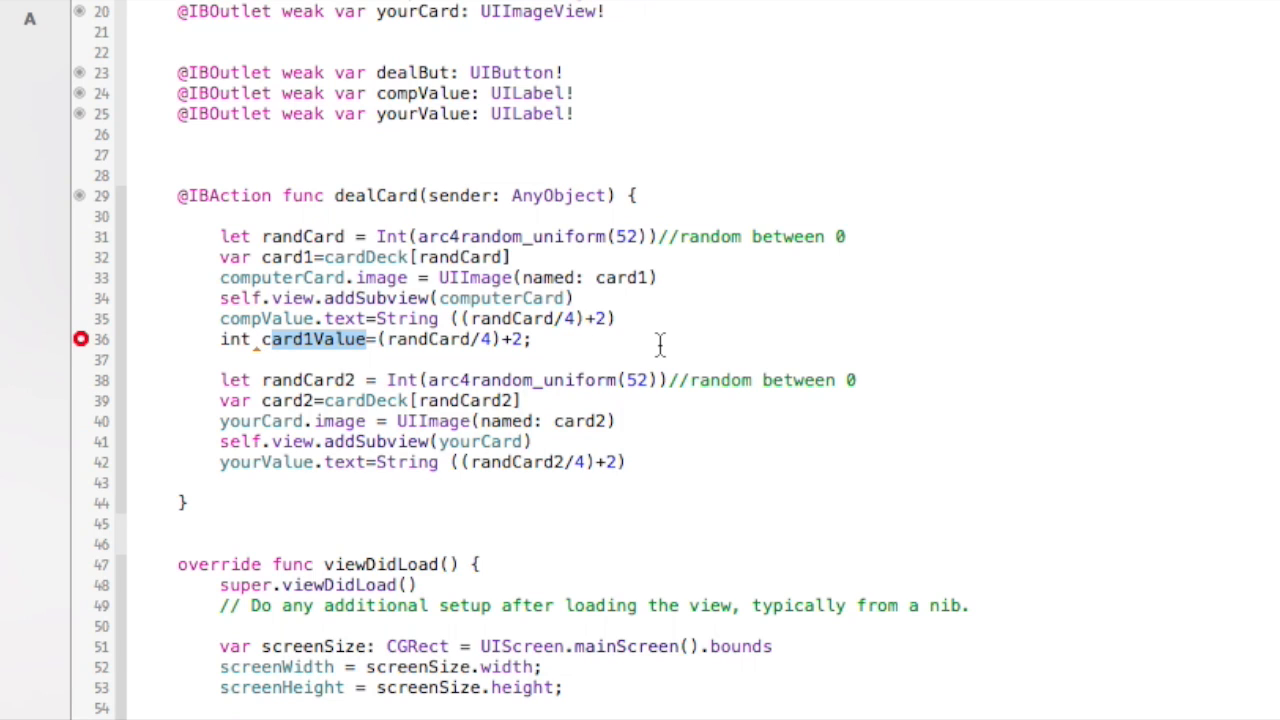
text(c)
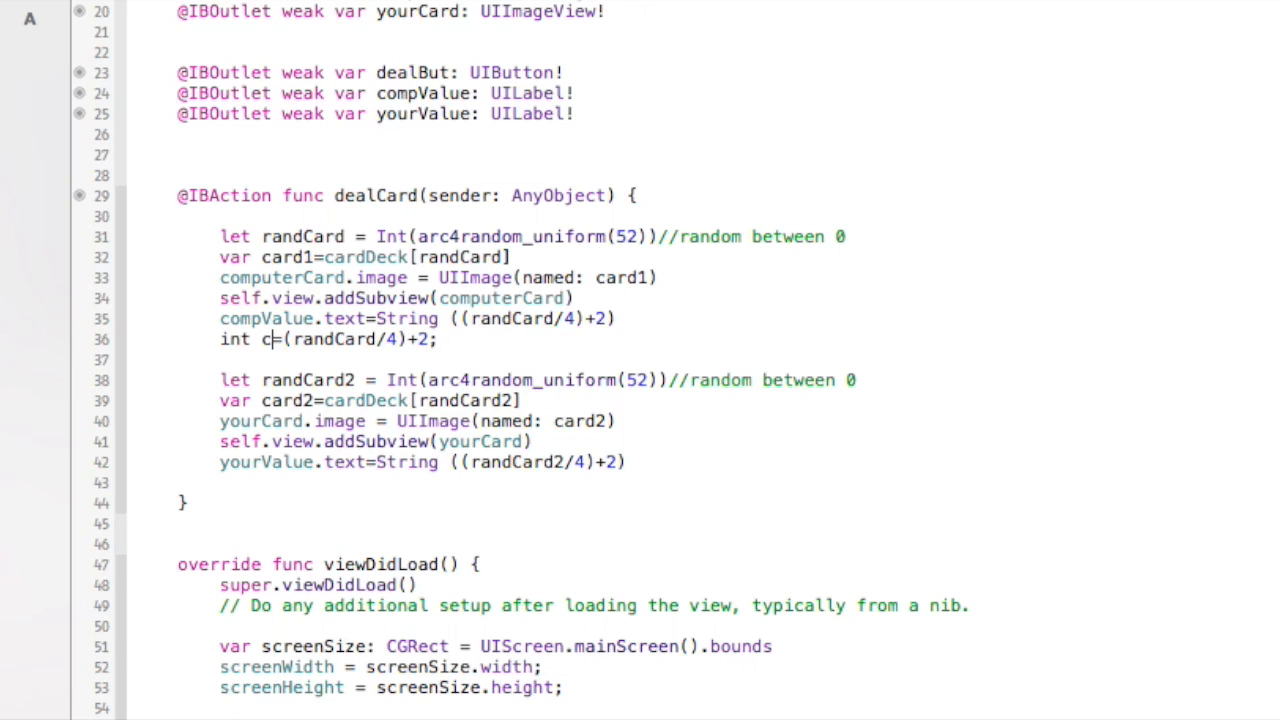
text(Val)
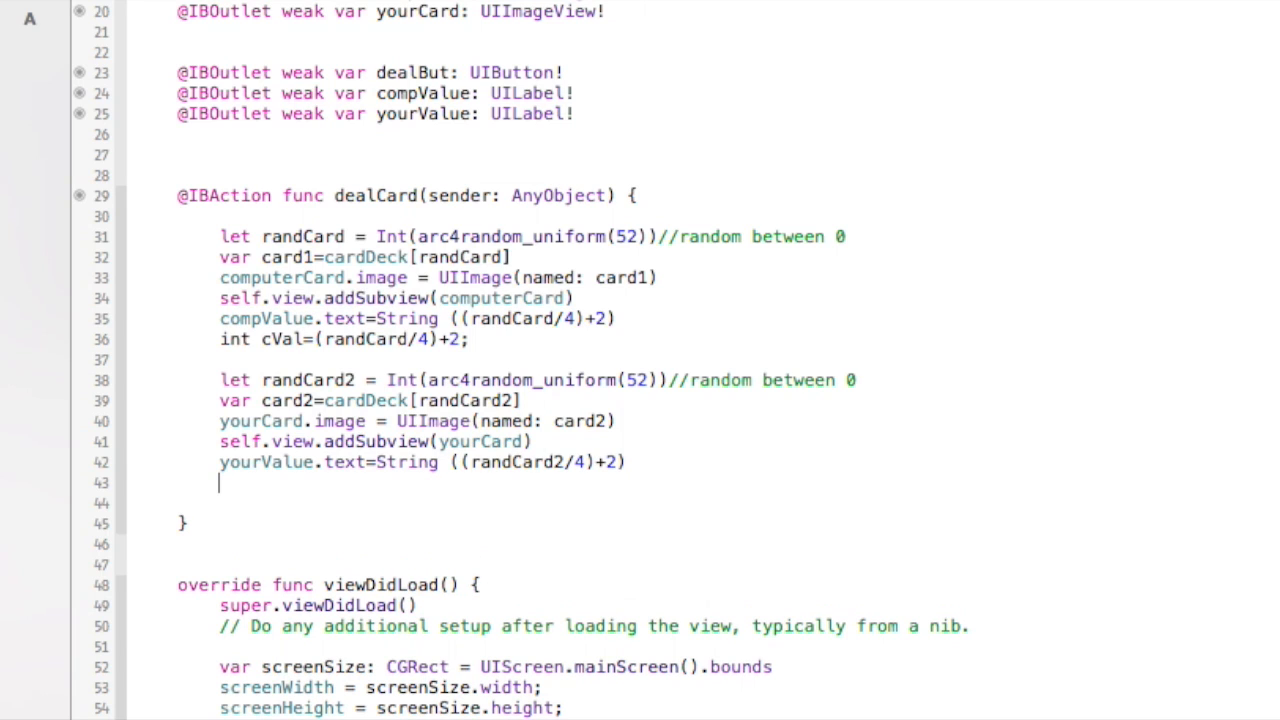
Step: Paste the value line below yourValue, rename it mVal, and start an if statement
text(int card1Value=(randCard/4)+2;)
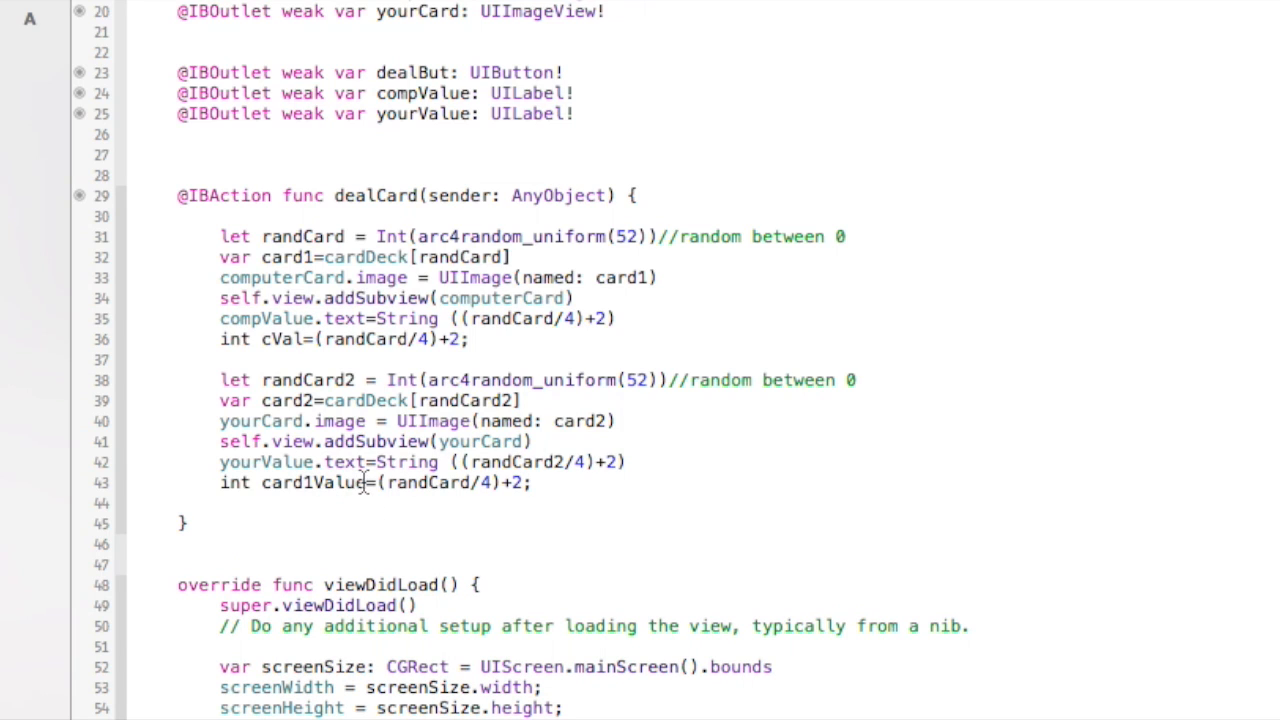
double_click(315, 482)
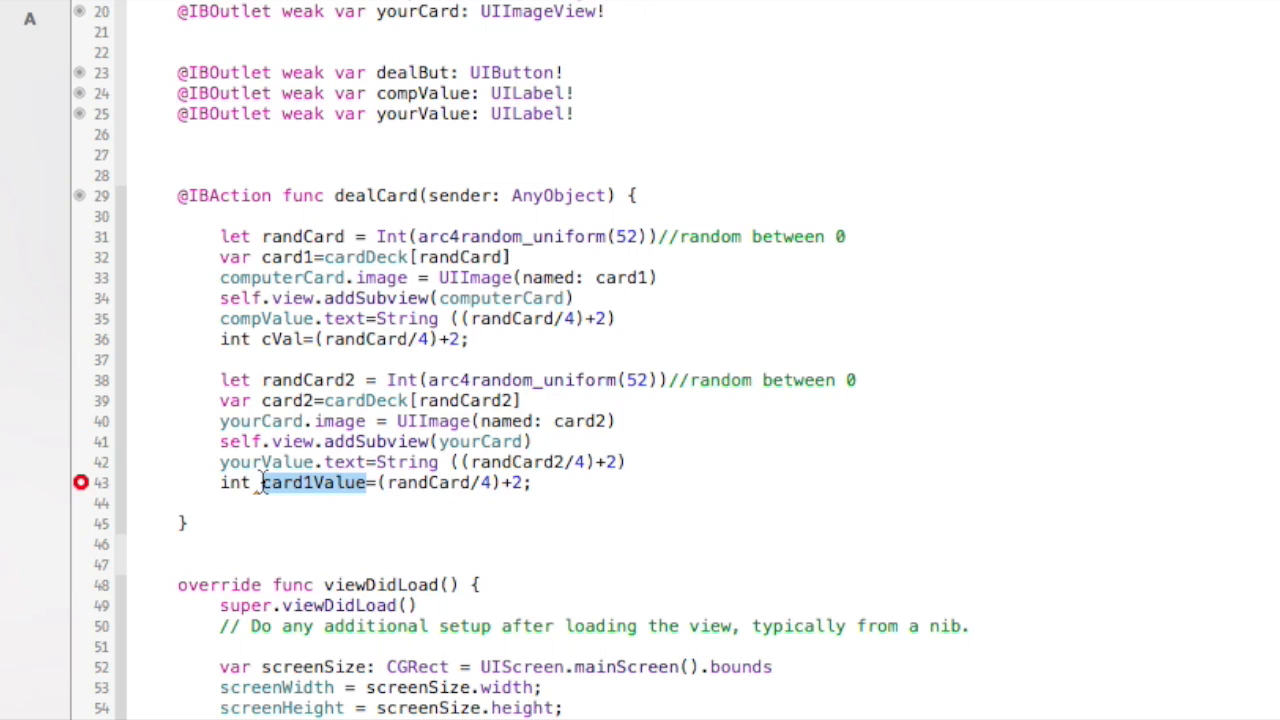
text(mVB)
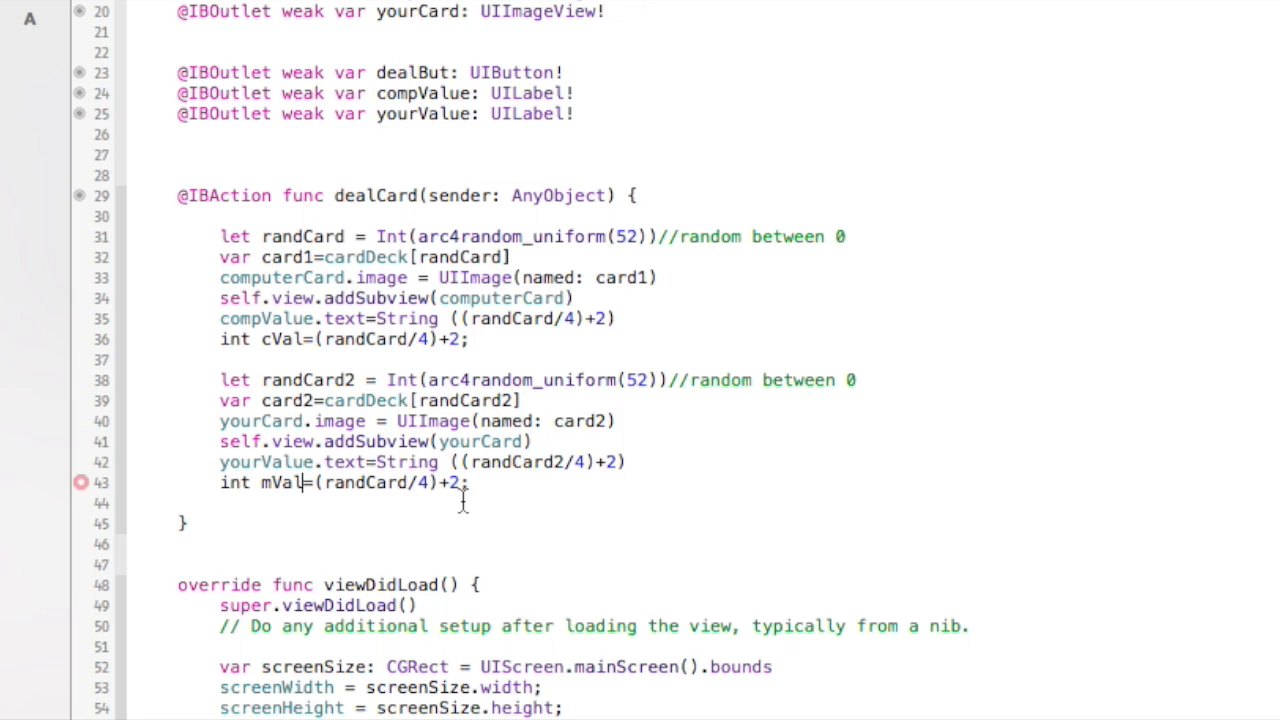
mouse_move(403, 482)
text(2)
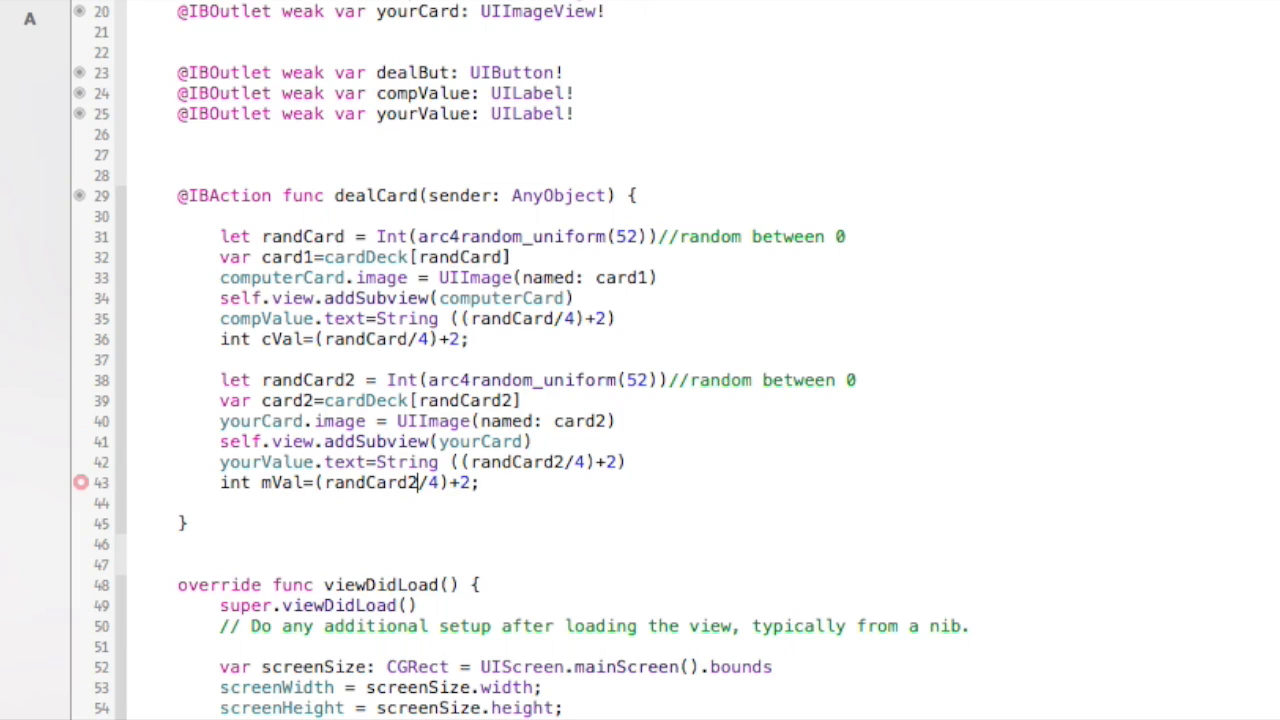
key(Return)
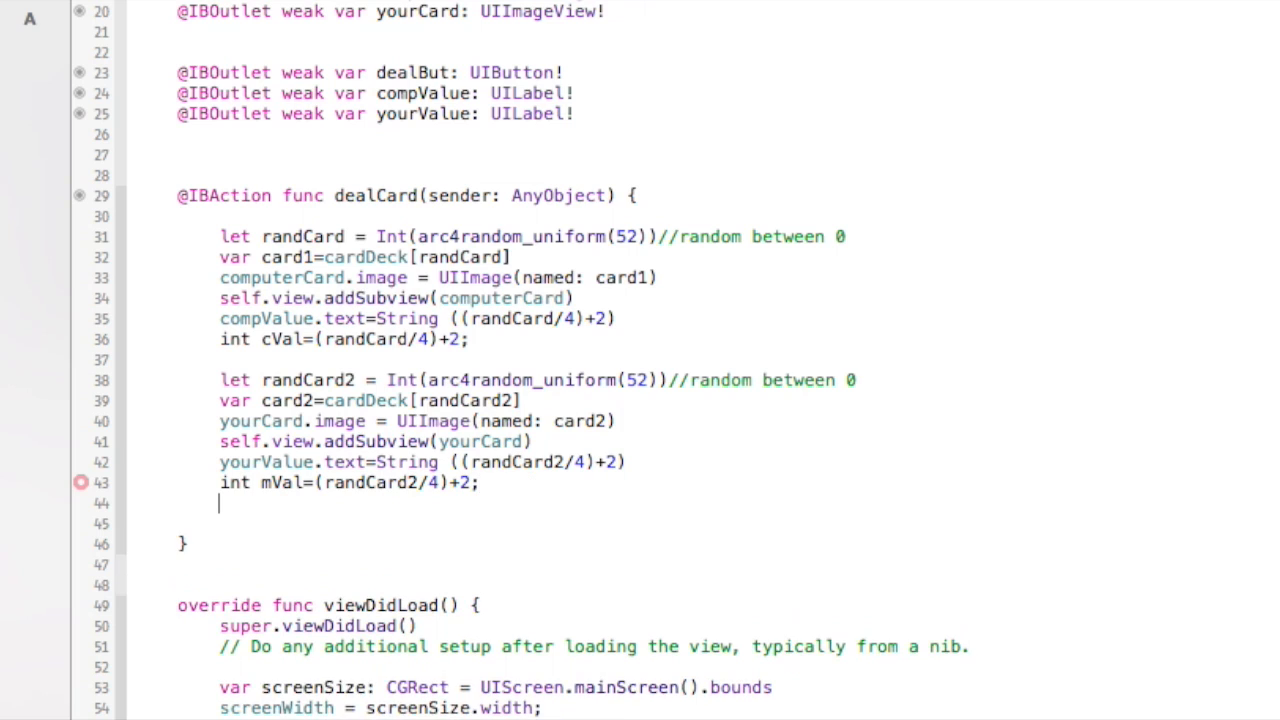
text(if)
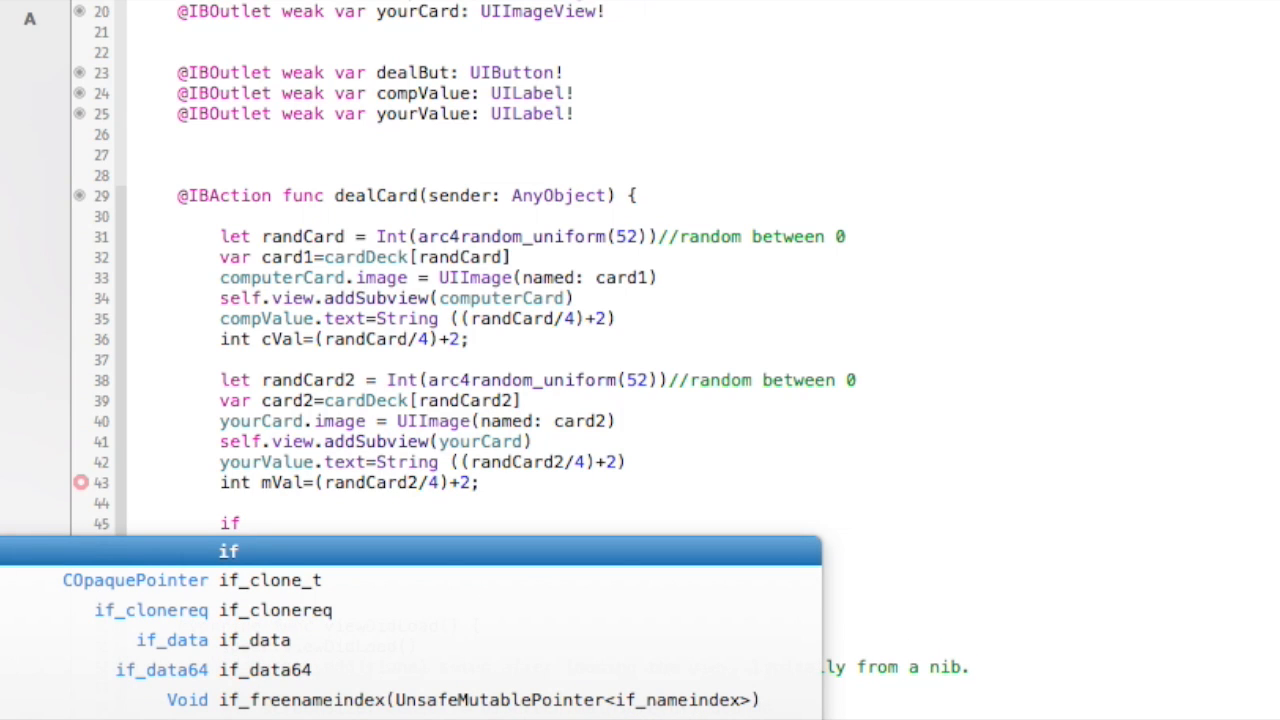
Step: Complete the condition if(mVal==cVal){ comparing your card's value to the computer's
text(()
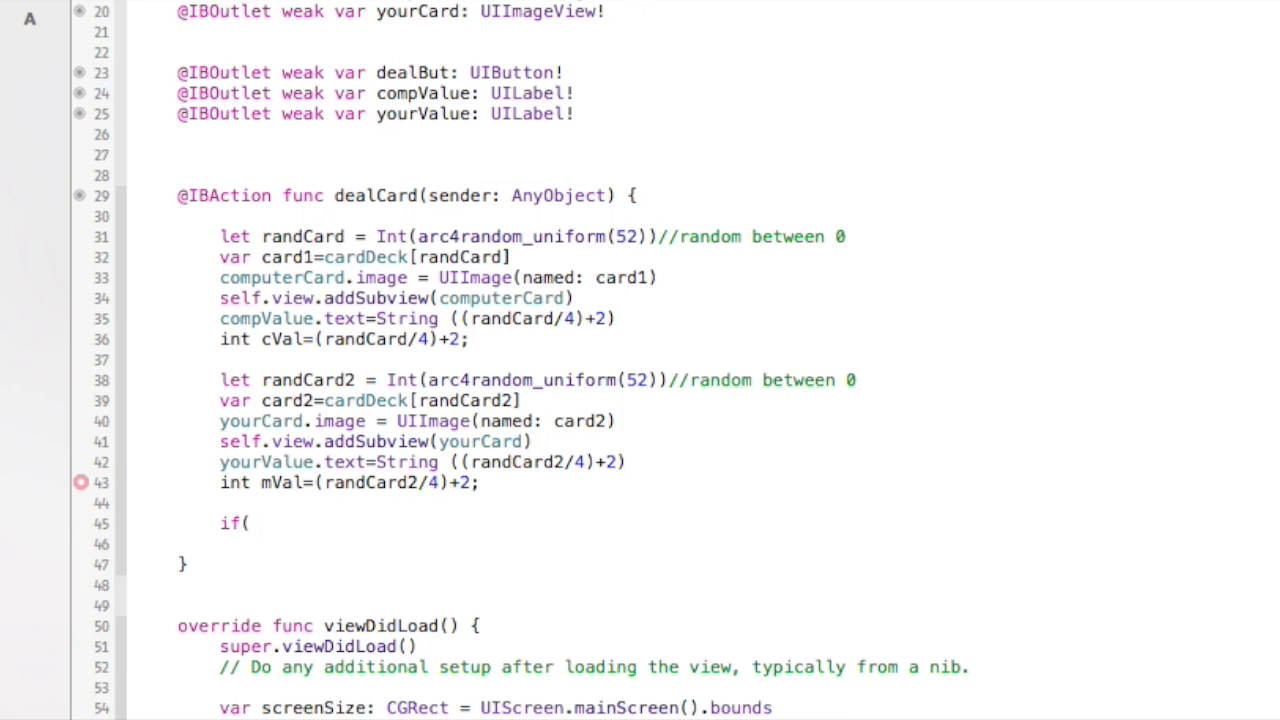
text(mVal)
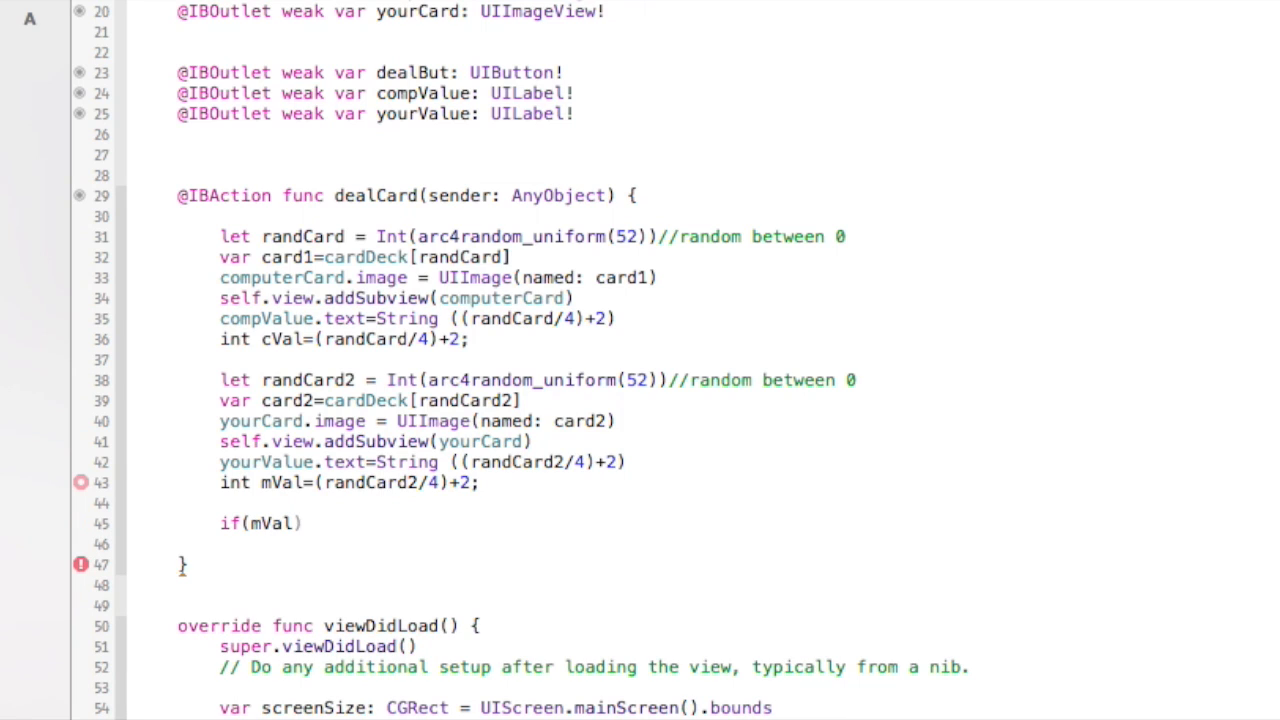
text(==c)
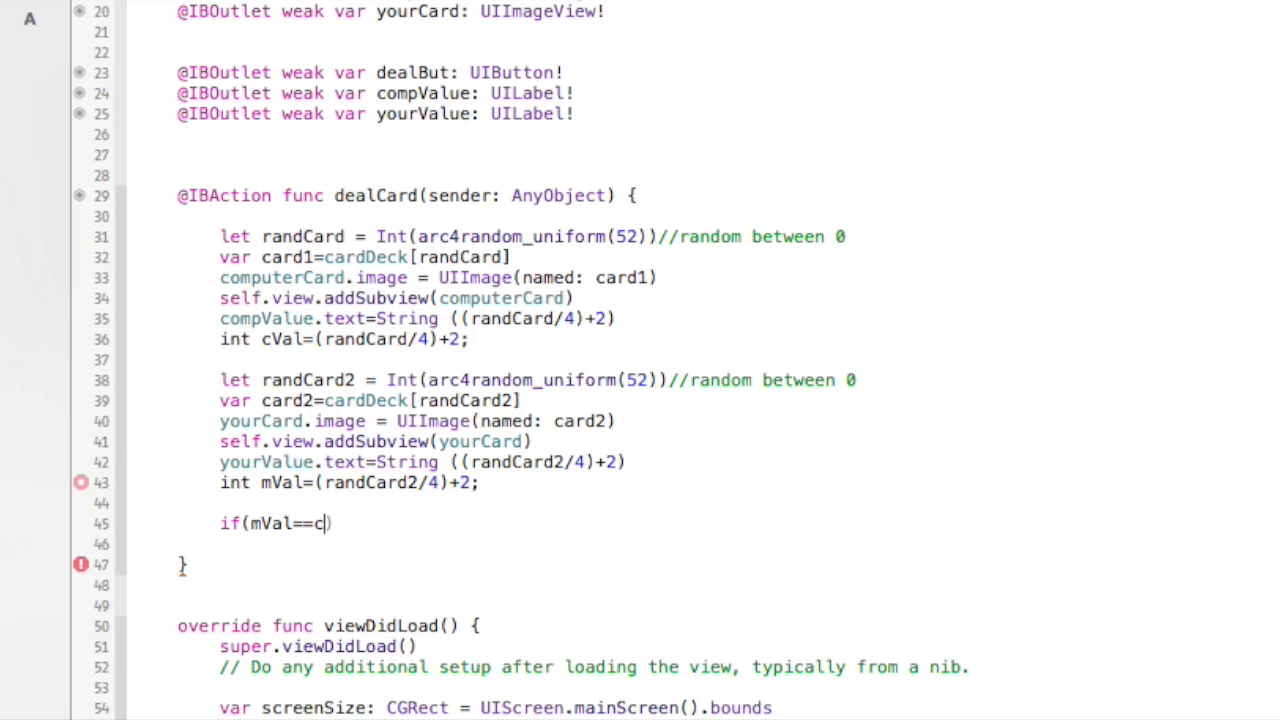
text(Val)
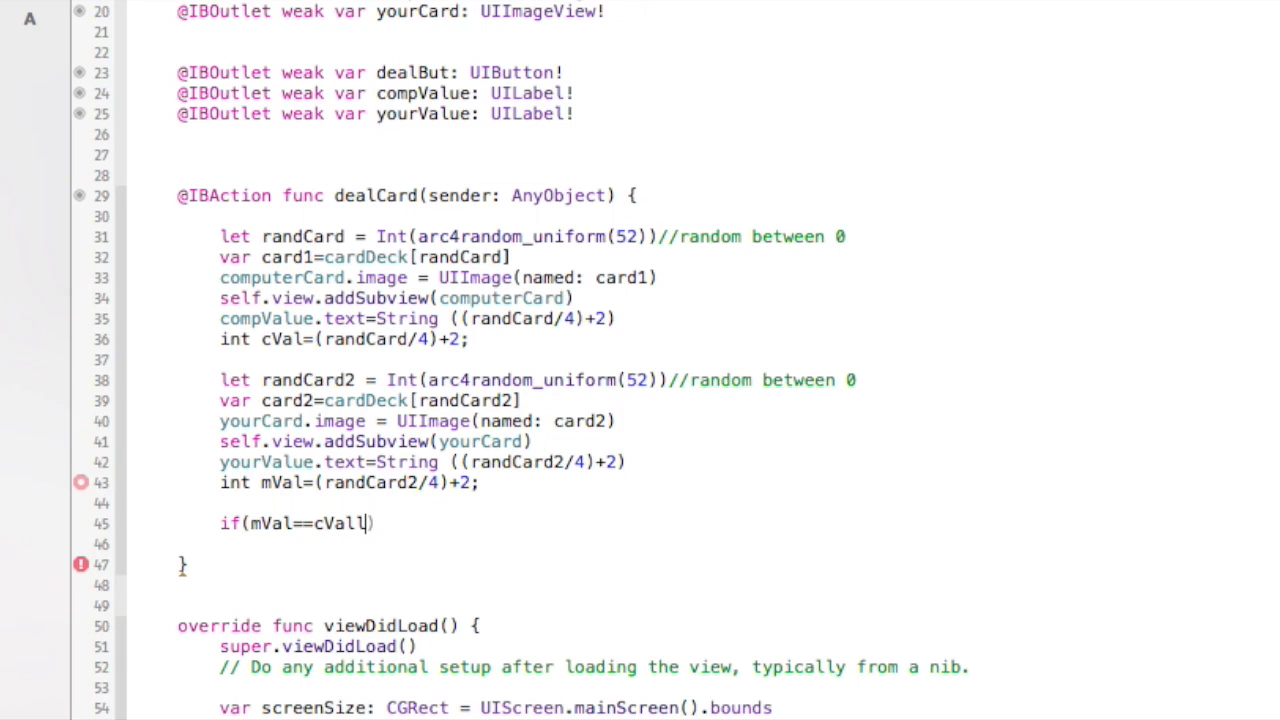
text({)
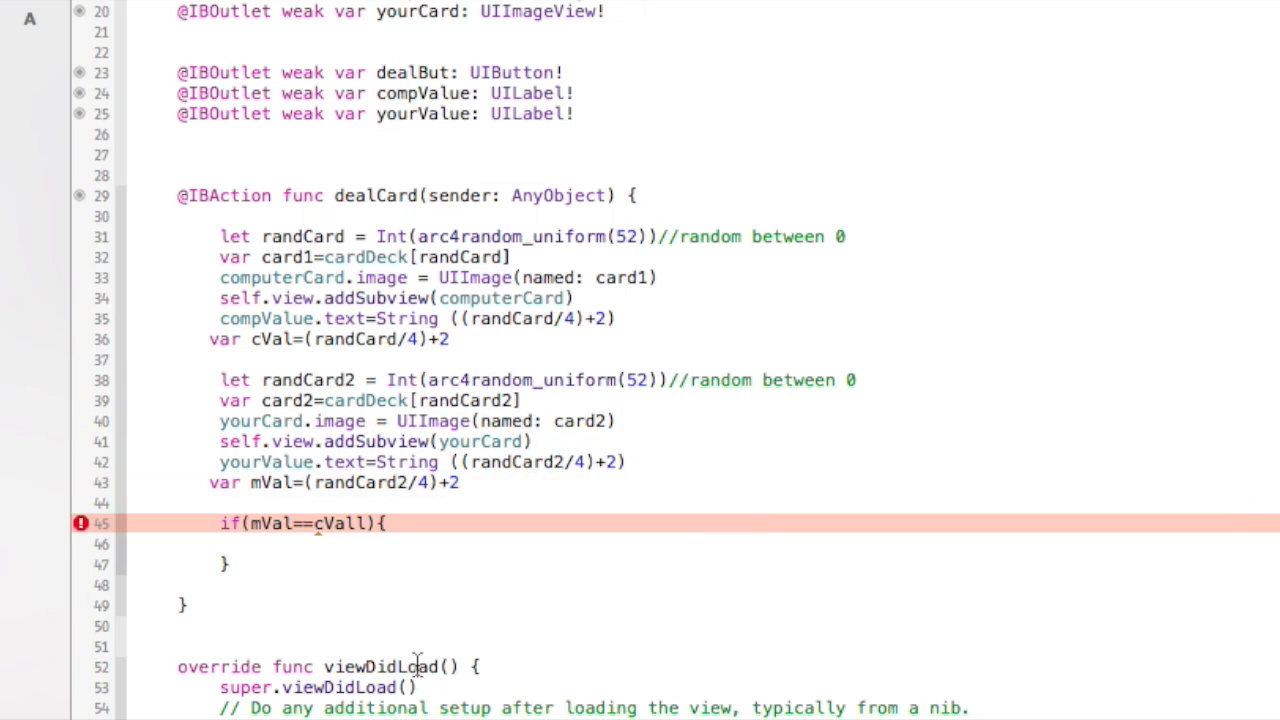
key(Backspace)
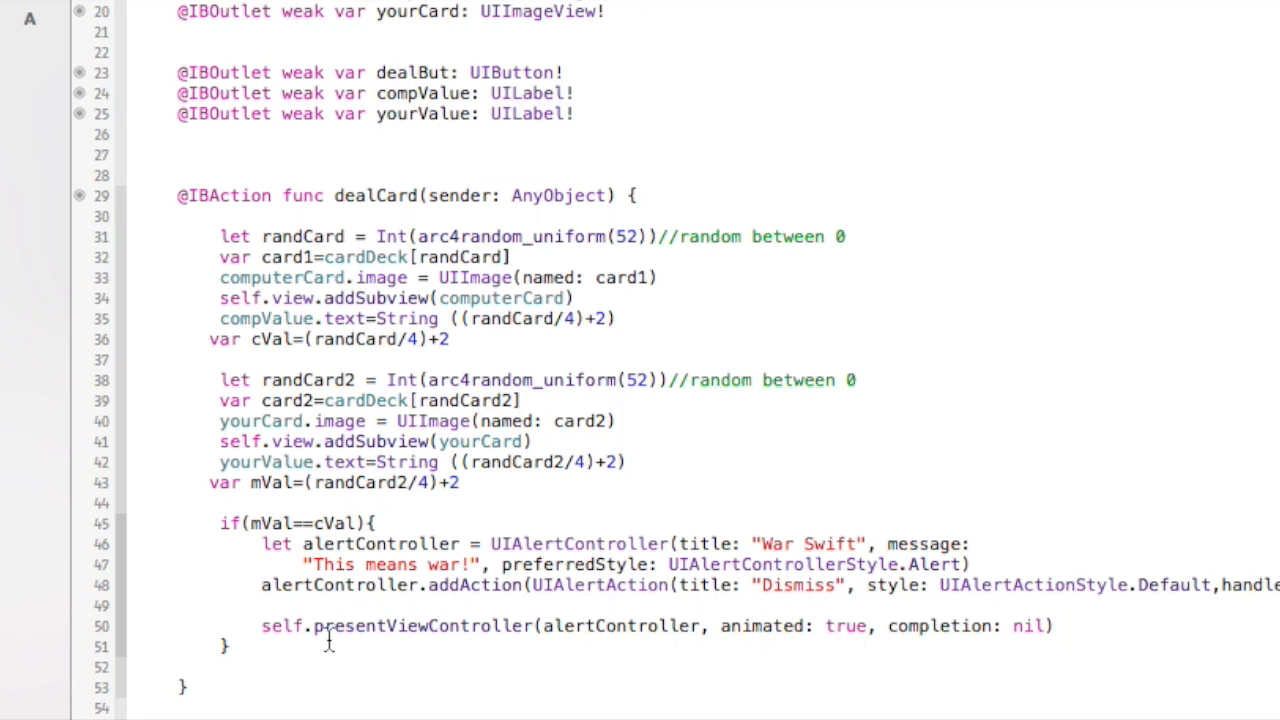
Step: Build and run the WarSwift app in the iOS Simulator
click(865, 543)
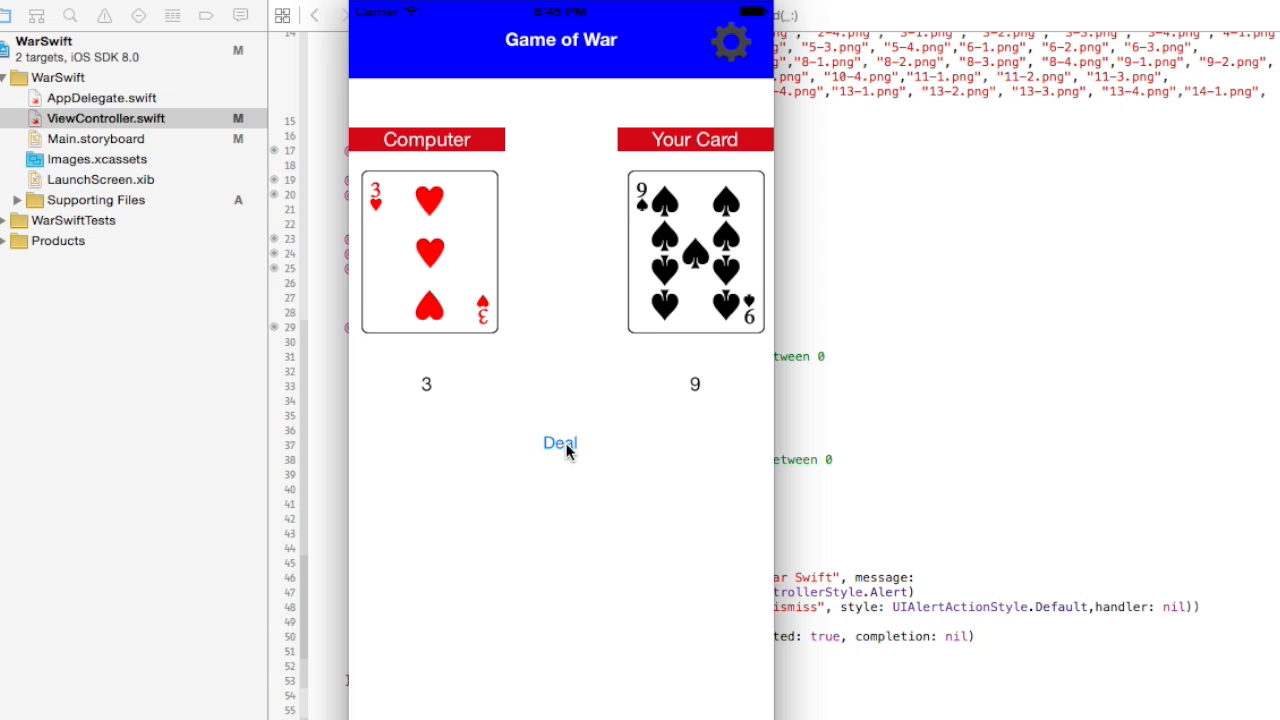
Step: Deal four hands until both cards are 3s, then dismiss the 'This means war!' alert
click(560, 443)
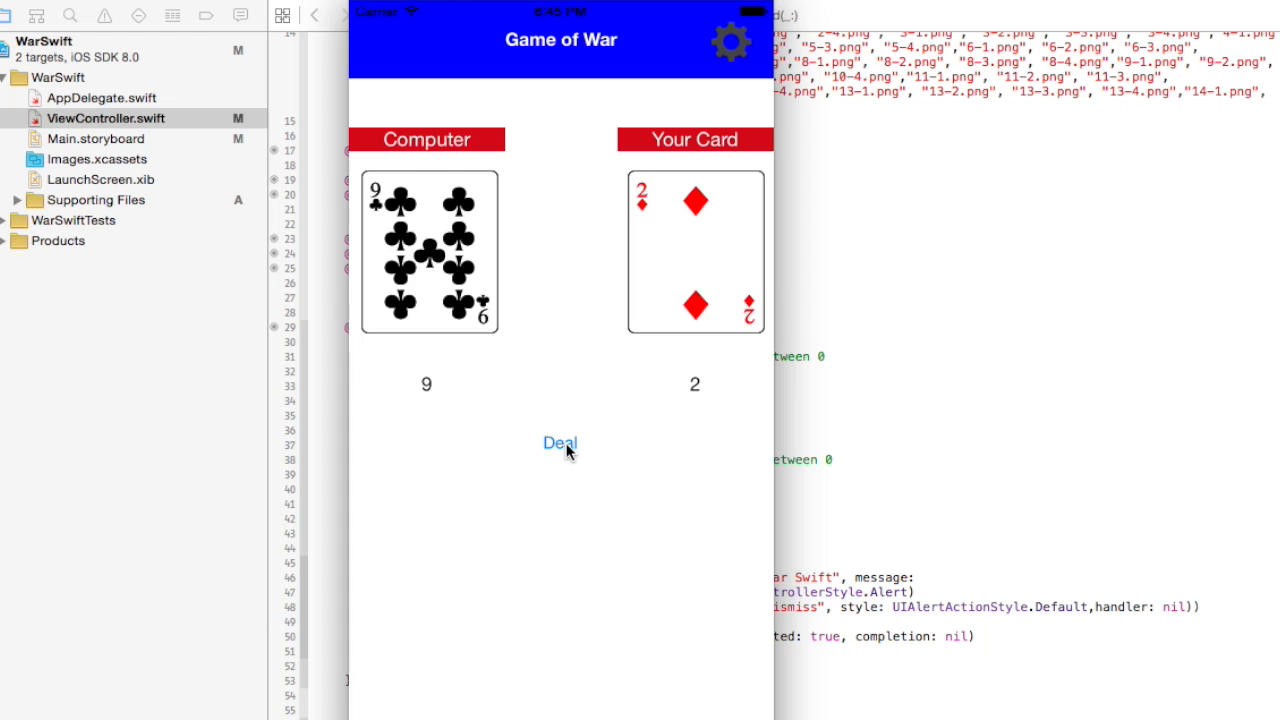
click(560, 443)
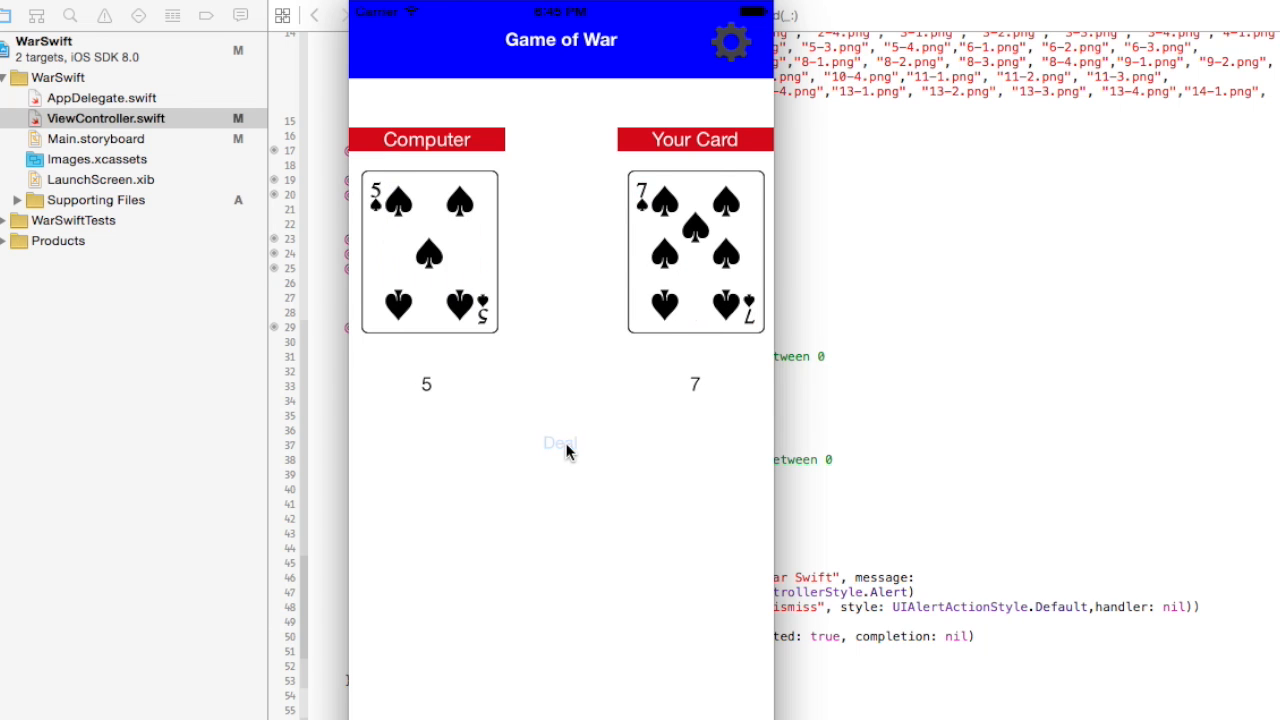
click(560, 443)
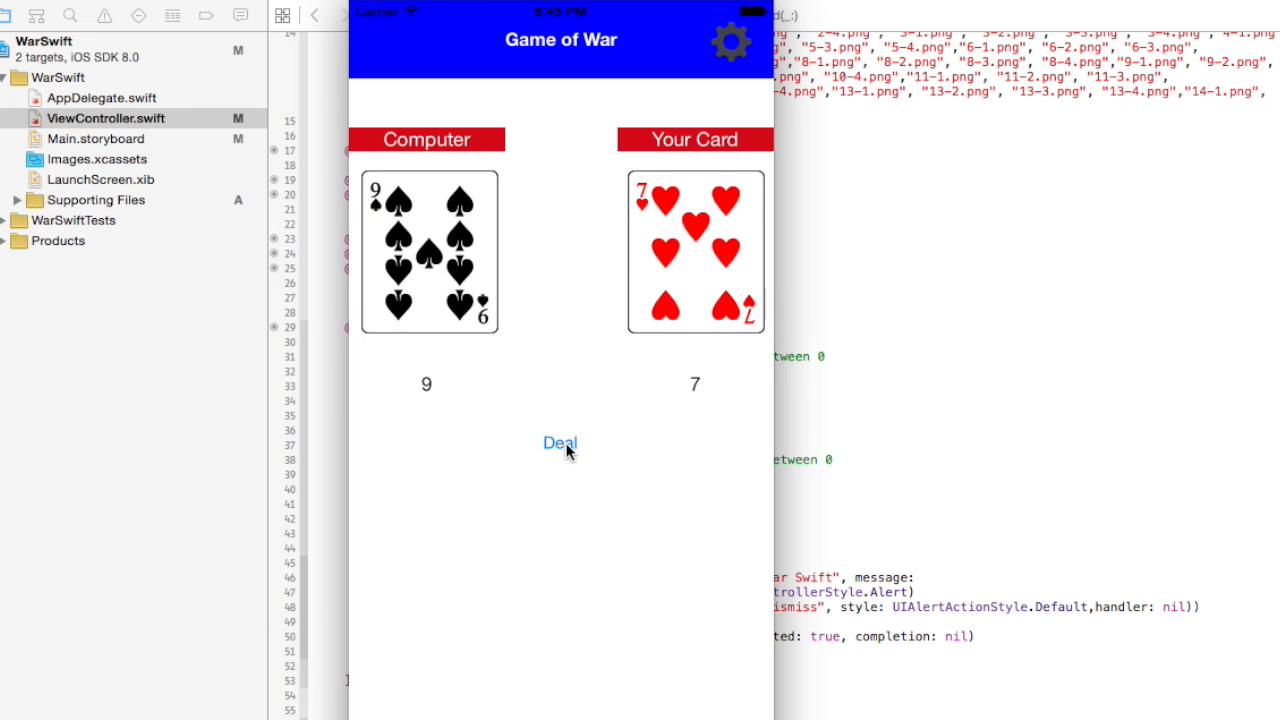
click(560, 443)
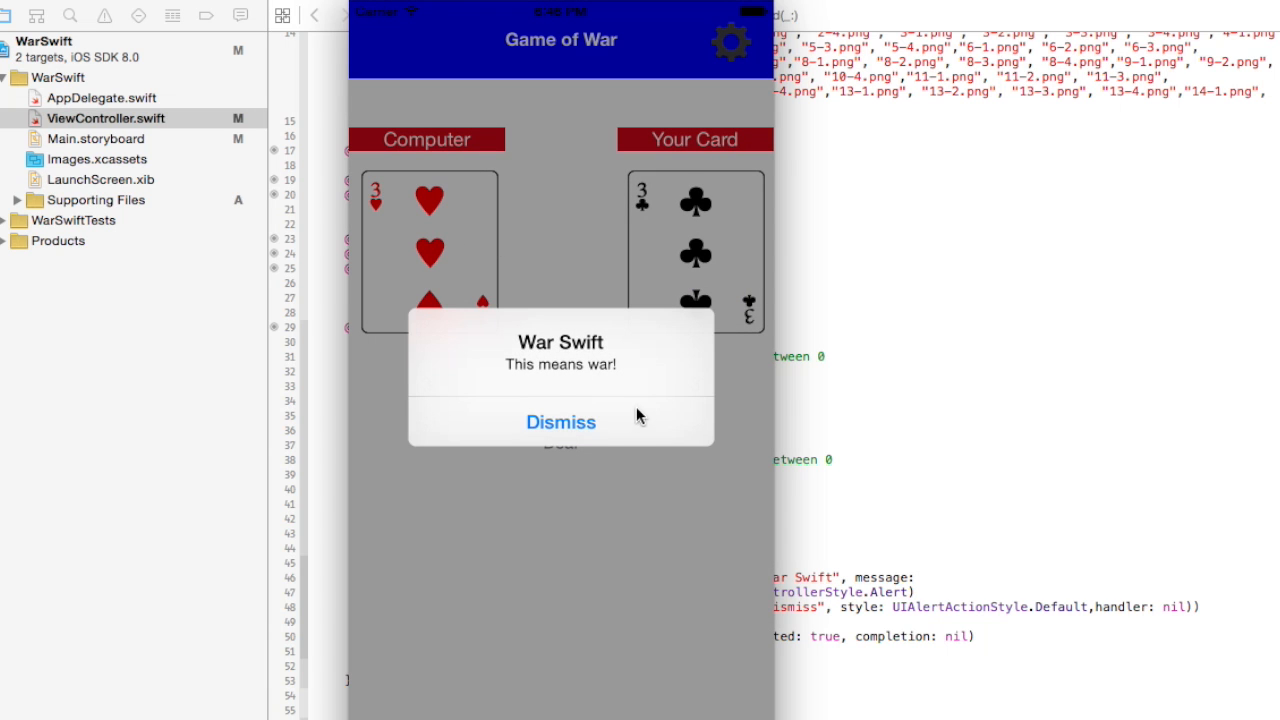
mouse_move(575, 425)
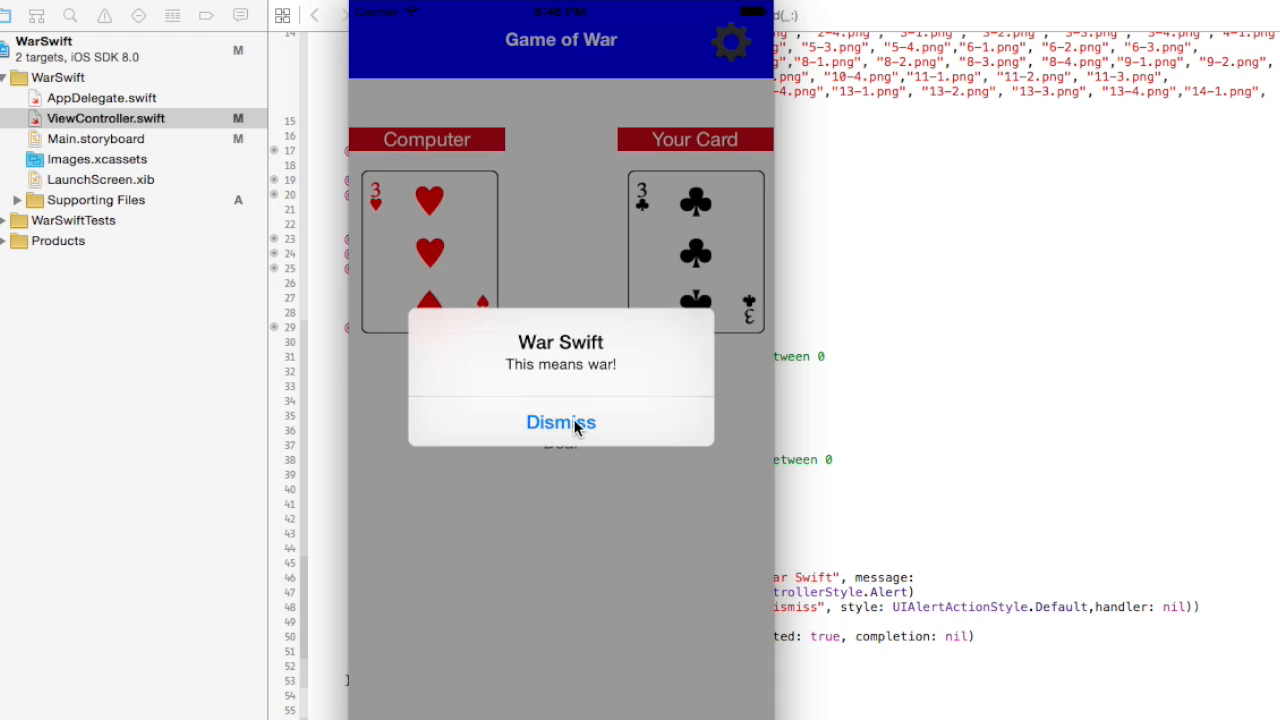
click(561, 421)
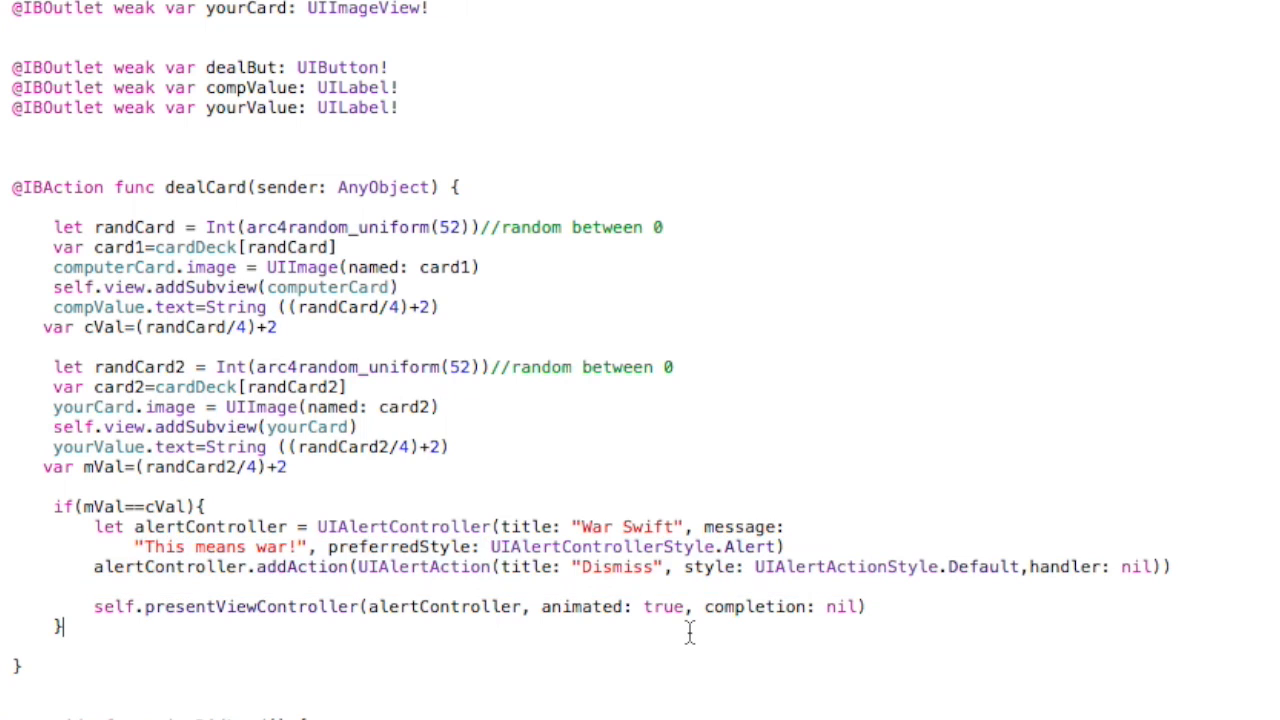
Step: Highlight the presentViewController call that shows the war alert in dealCard
drag(205, 606, 665, 606)
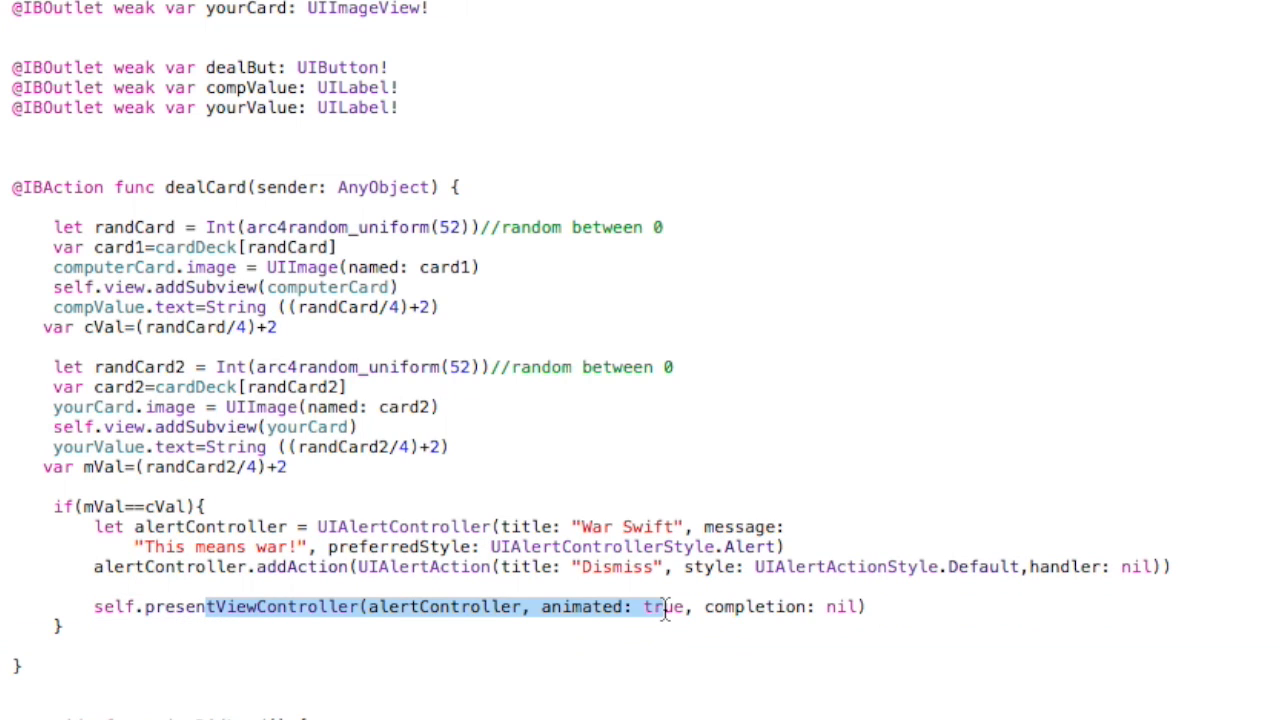